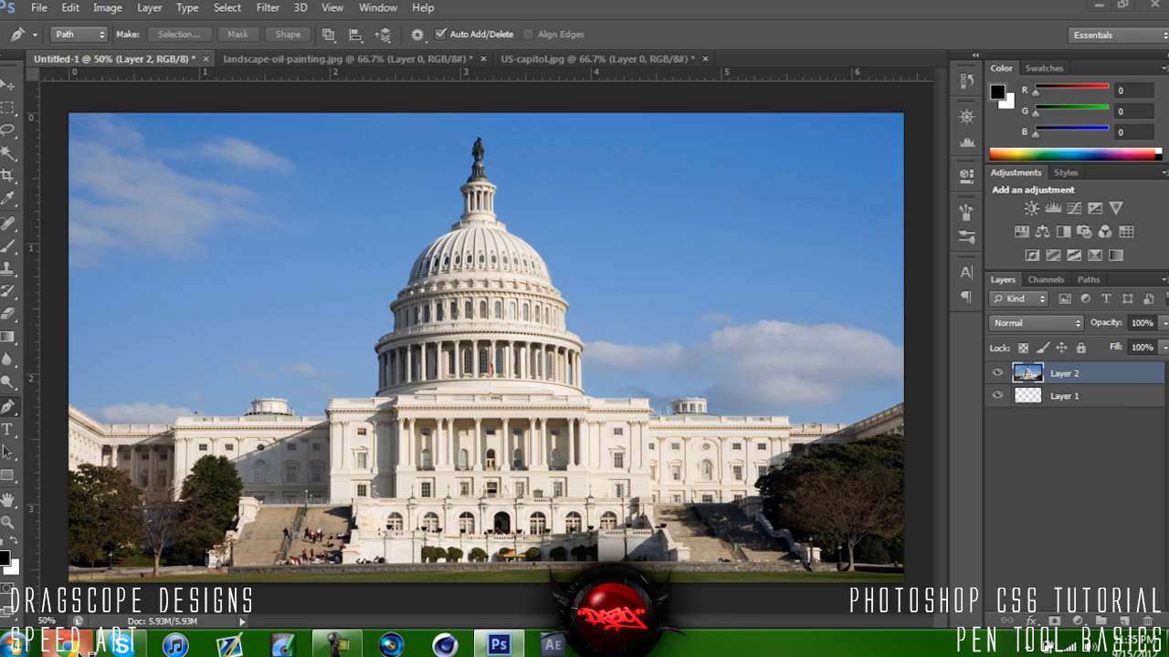
Step: Switch from Photoshop to the YouTube page in Chrome
click(390, 645)
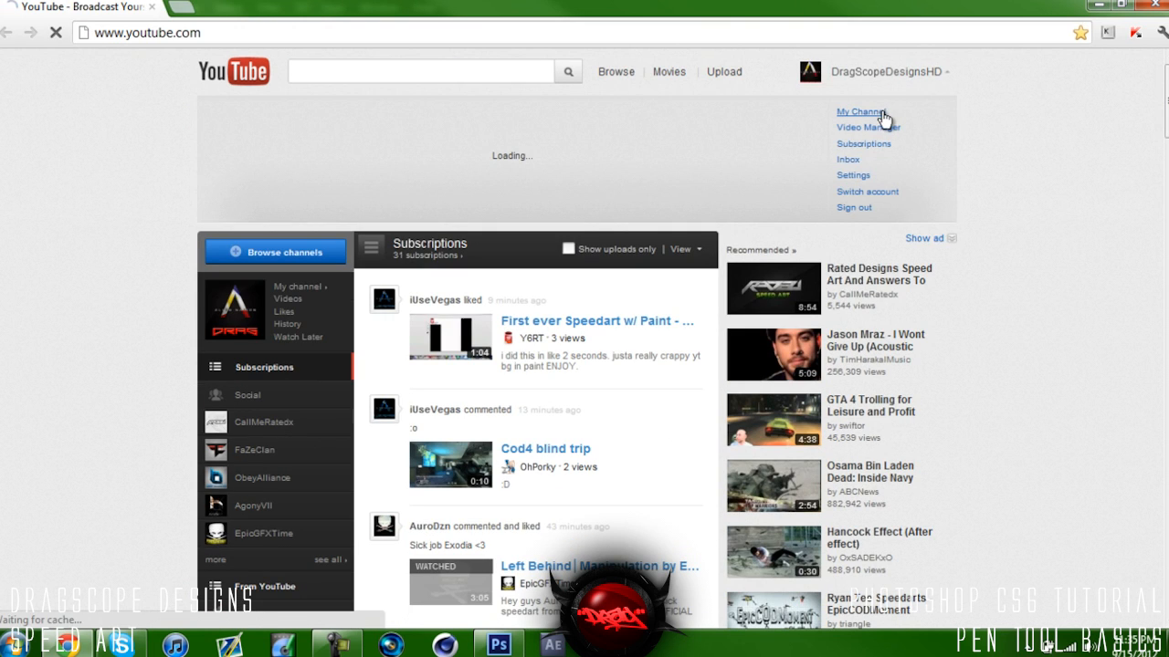
Step: Open My Channel and scroll through the channel page
click(858, 111)
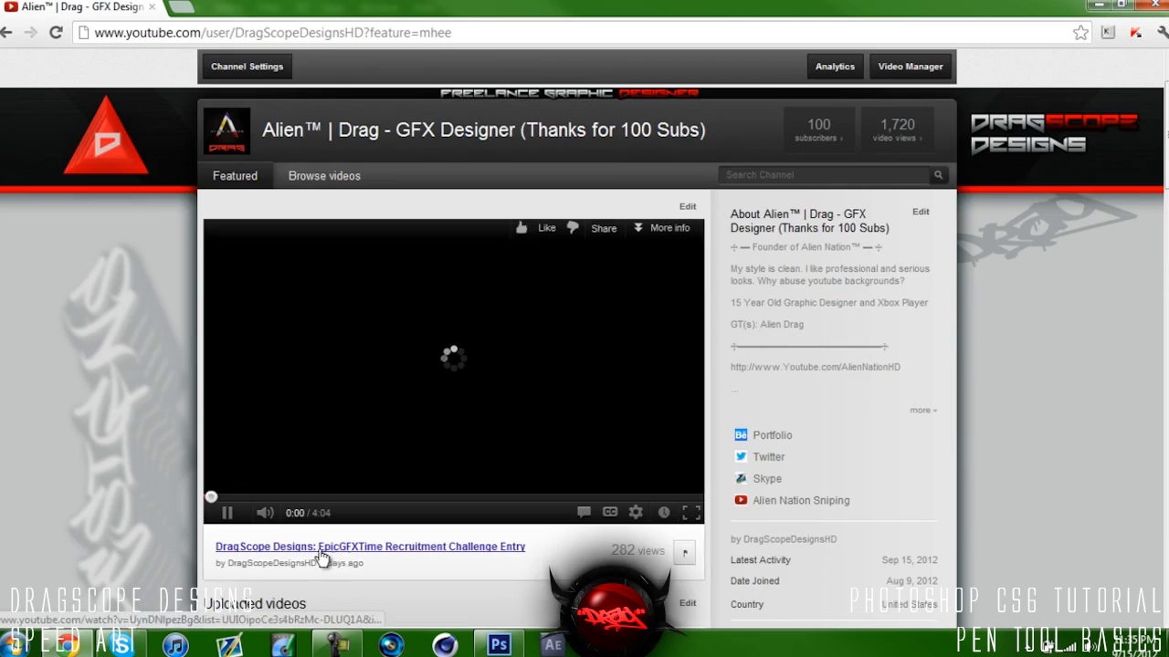
scroll(down, 3)
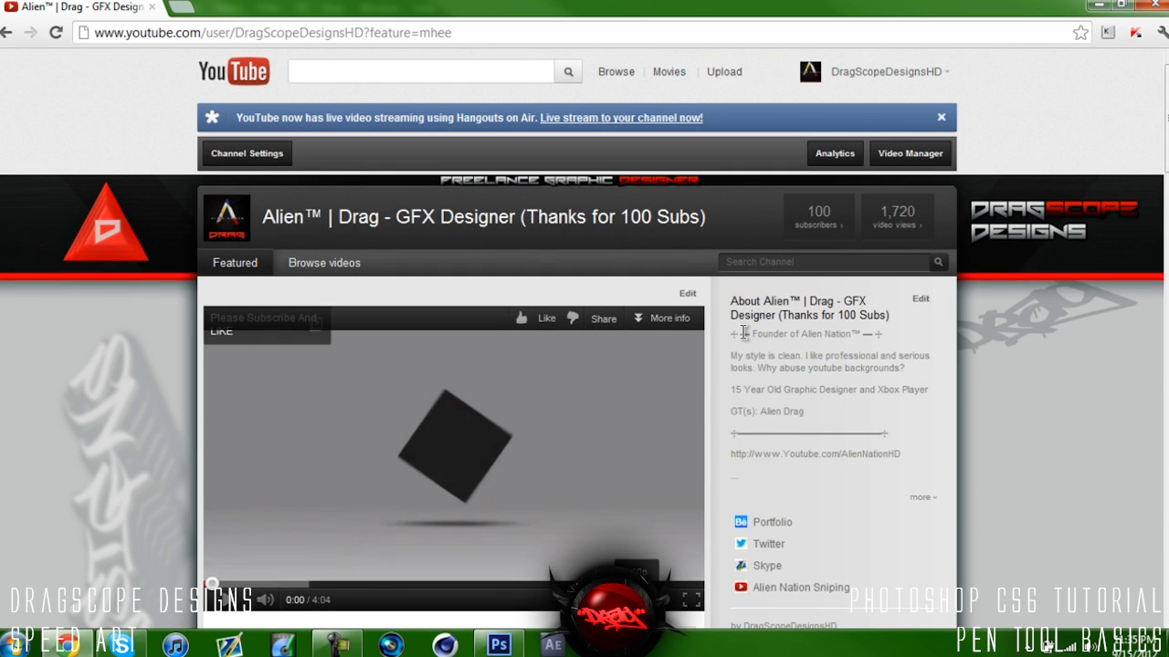
scroll(down, 3)
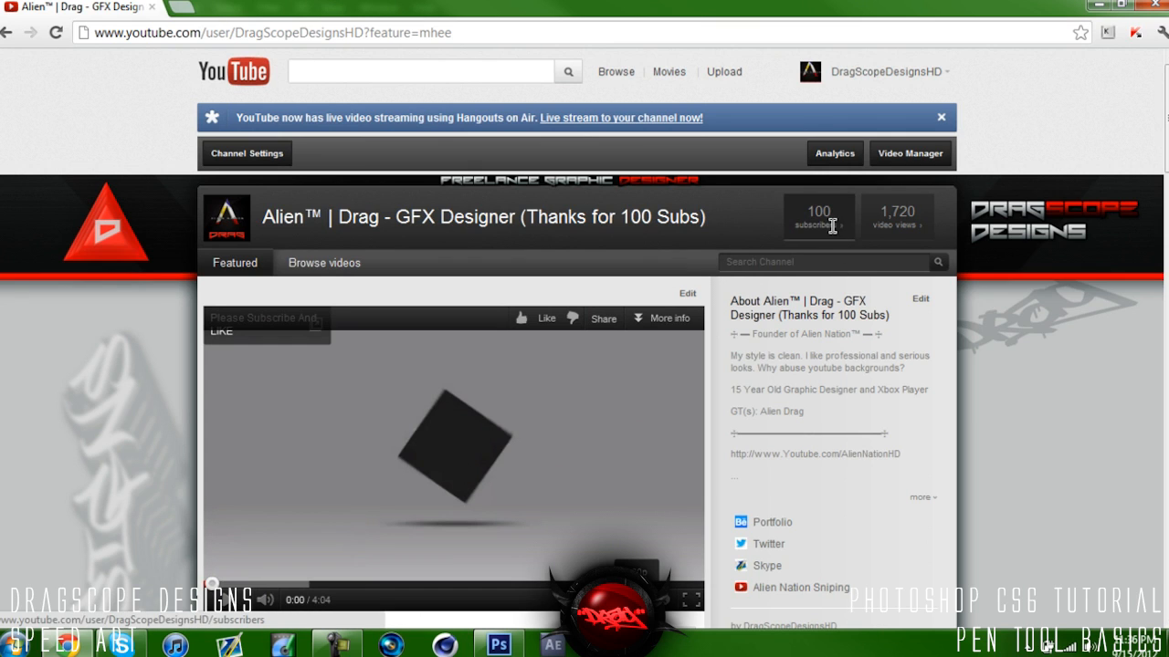
scroll(down, 3)
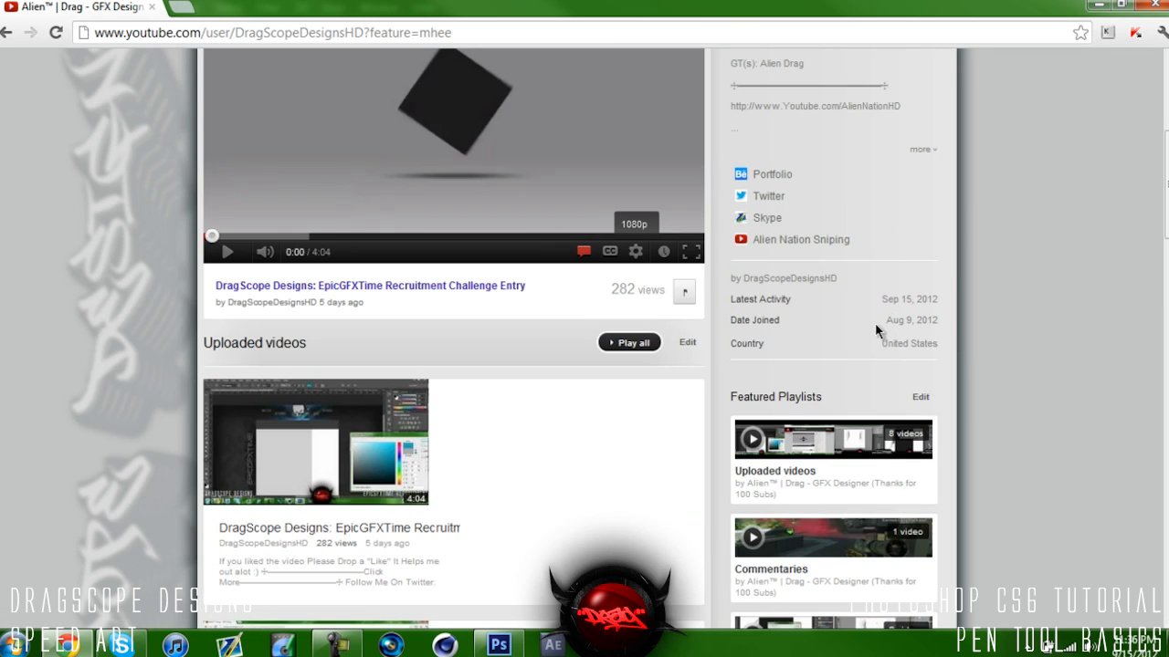
mouse_move(933, 326)
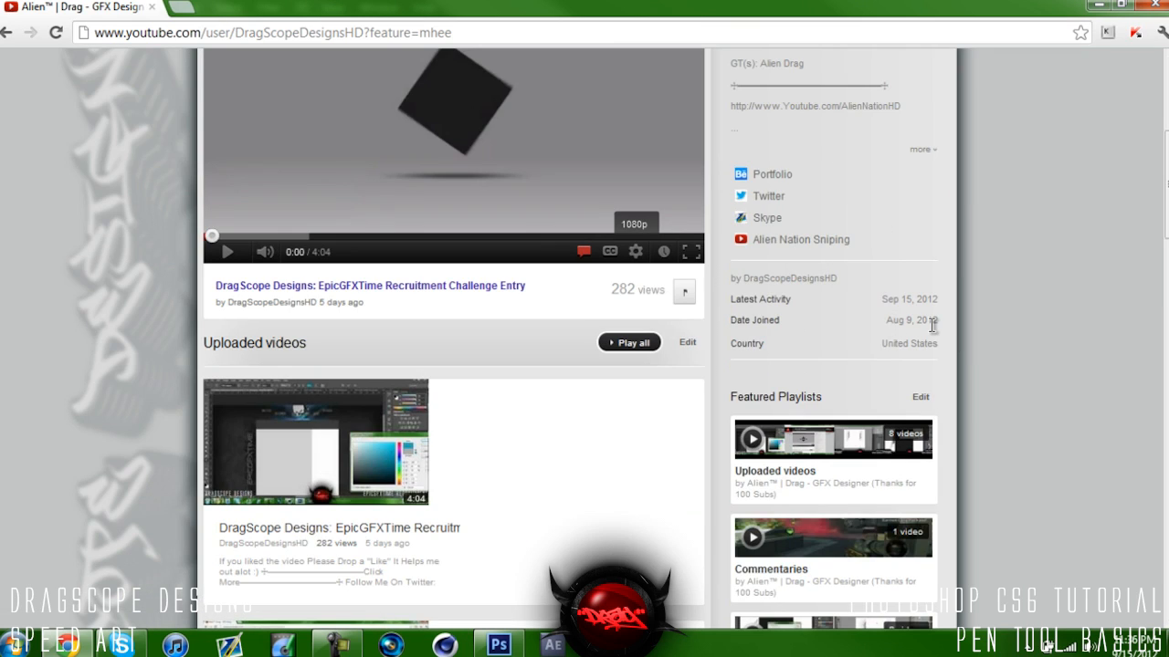
scroll(up, 3)
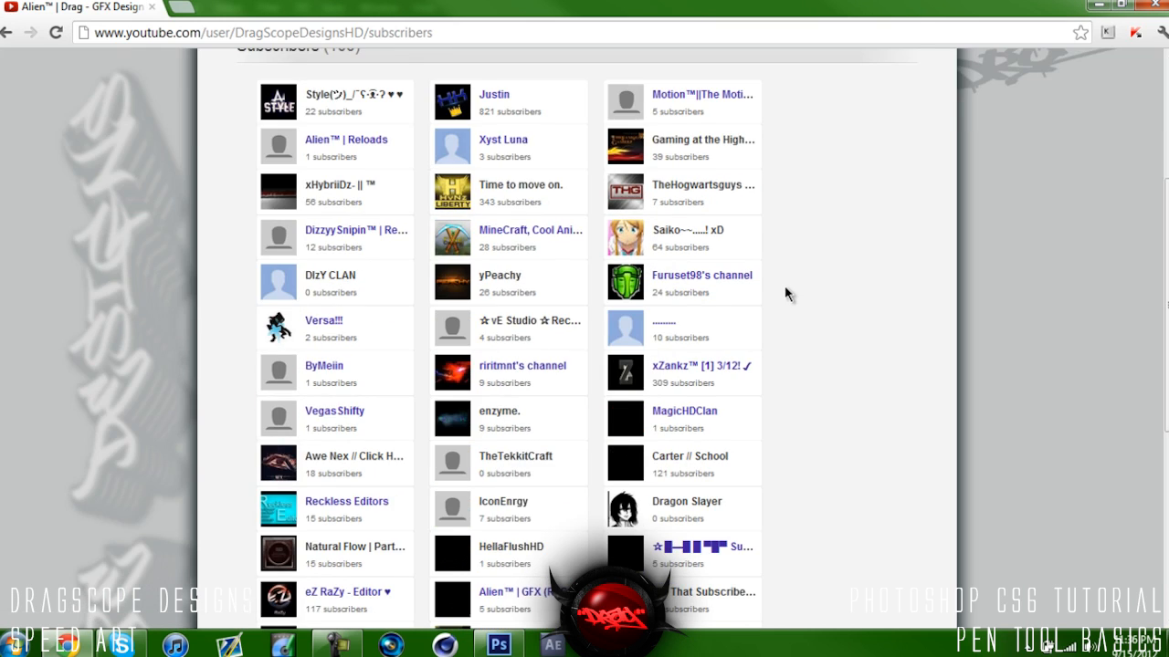
Step: Browse subscriber list pages 2 and 3, then return to Photoshop
click(276, 479)
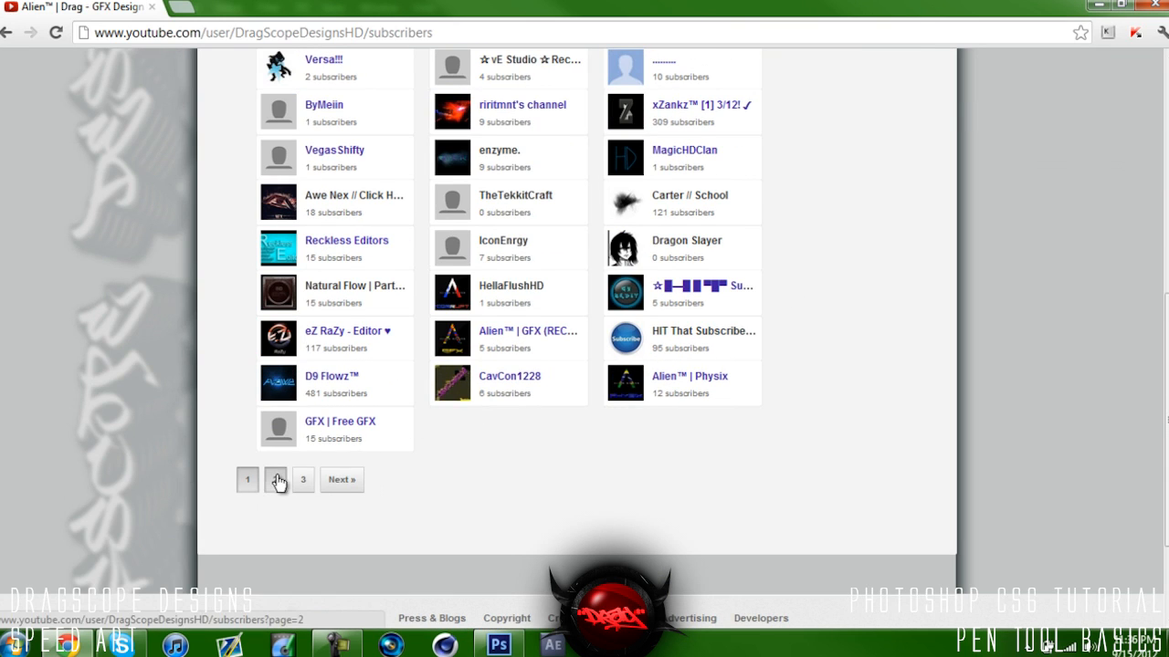
click(275, 479)
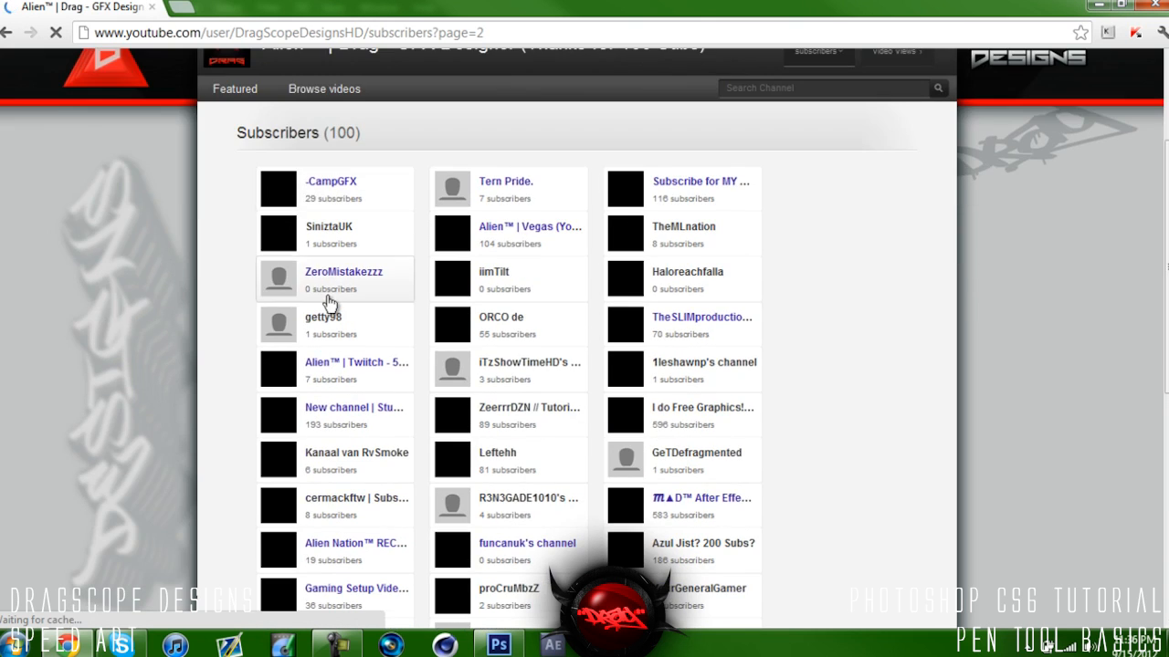
scroll(down, 3)
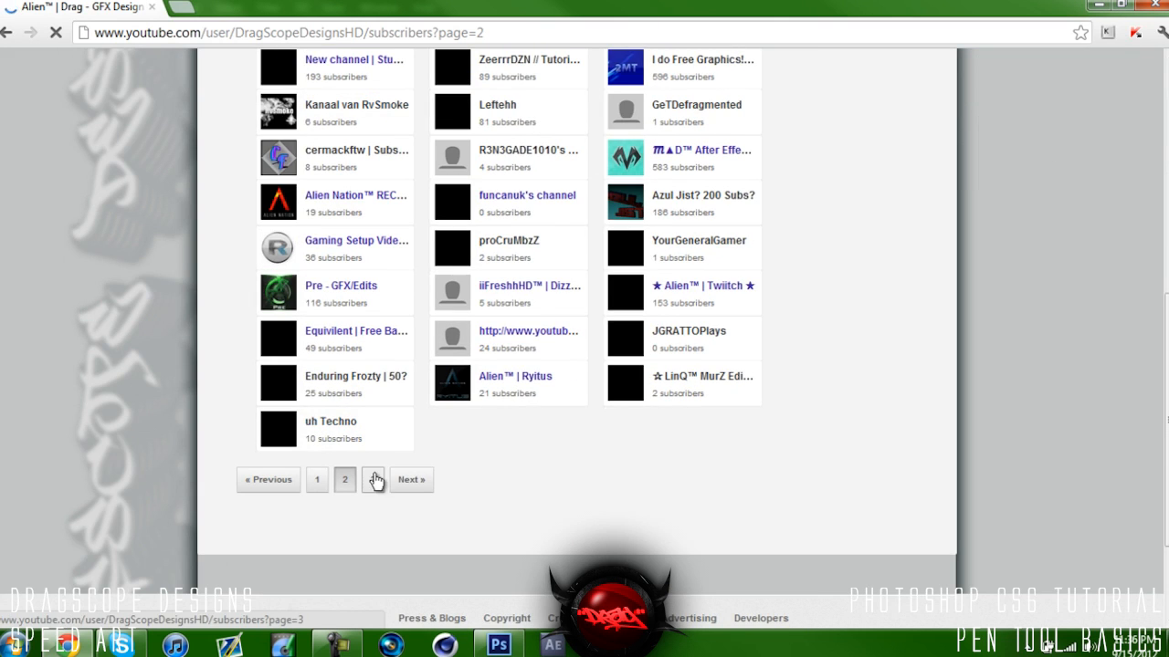
click(373, 479)
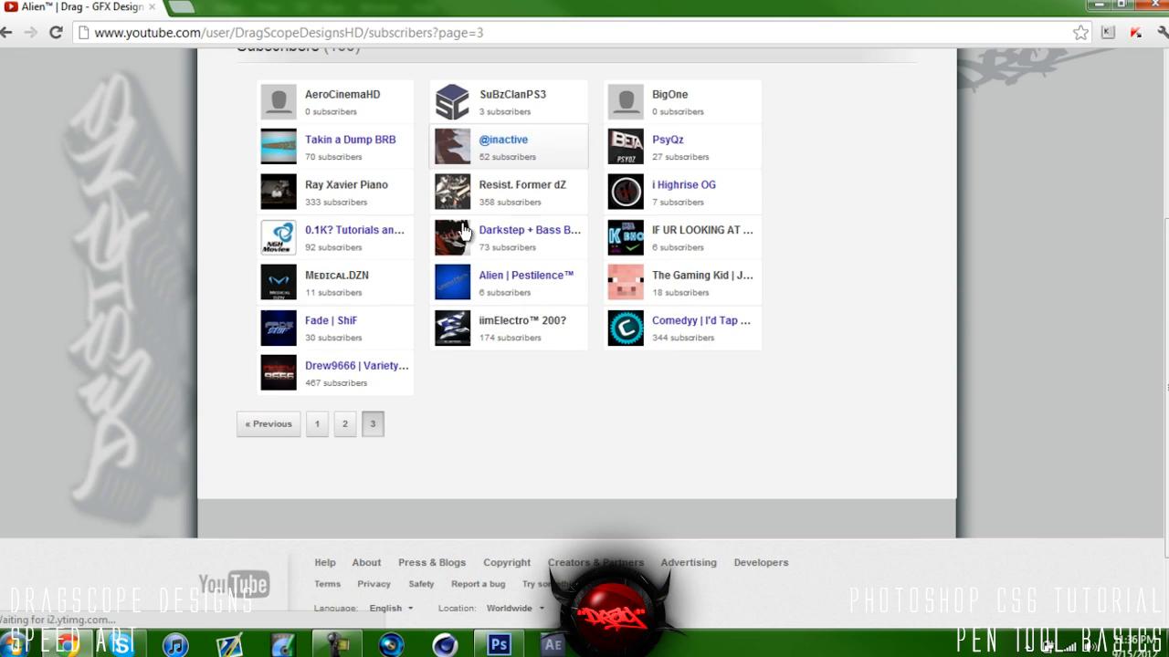
click(497, 644)
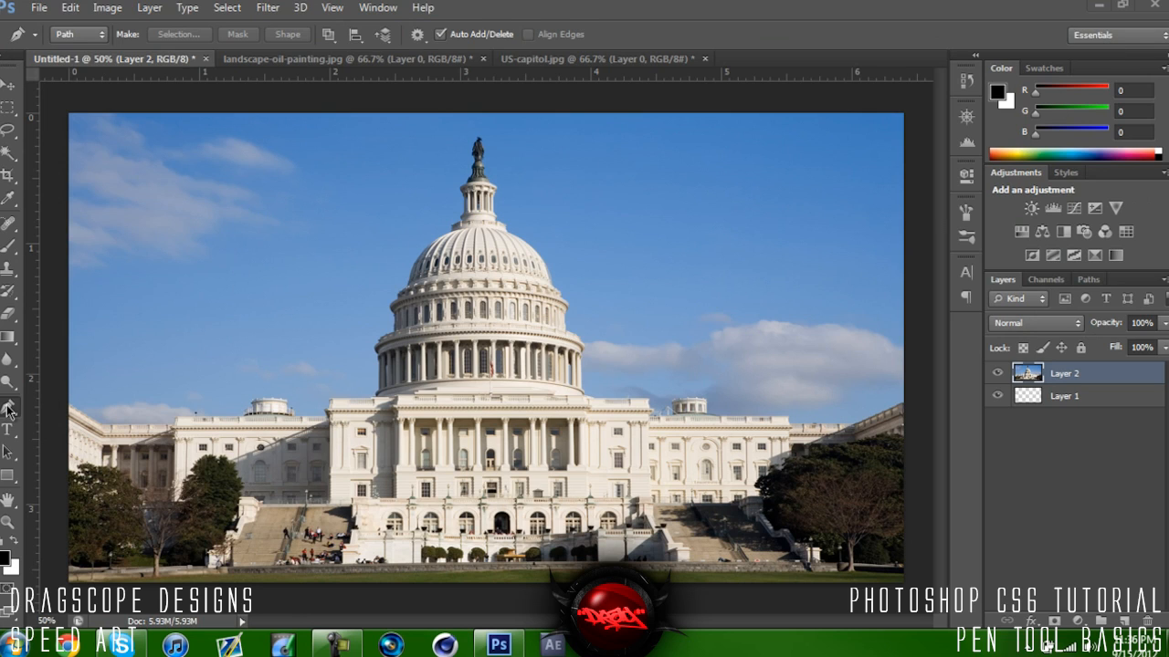
mouse_move(457, 215)
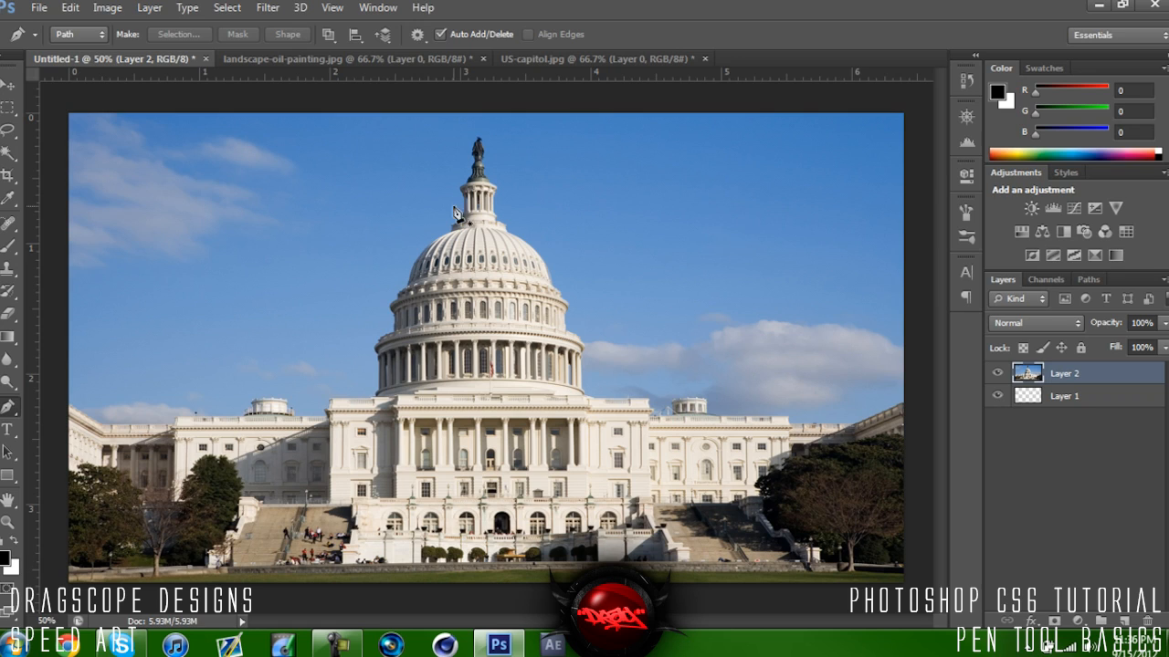
mouse_move(14, 155)
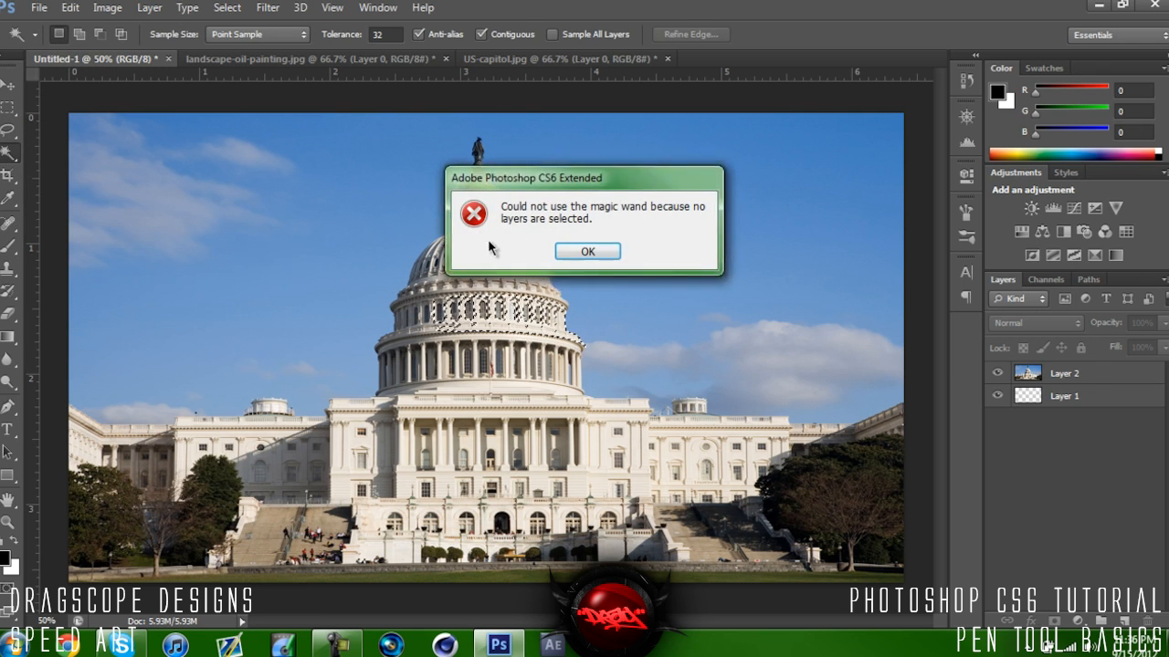
click(587, 251)
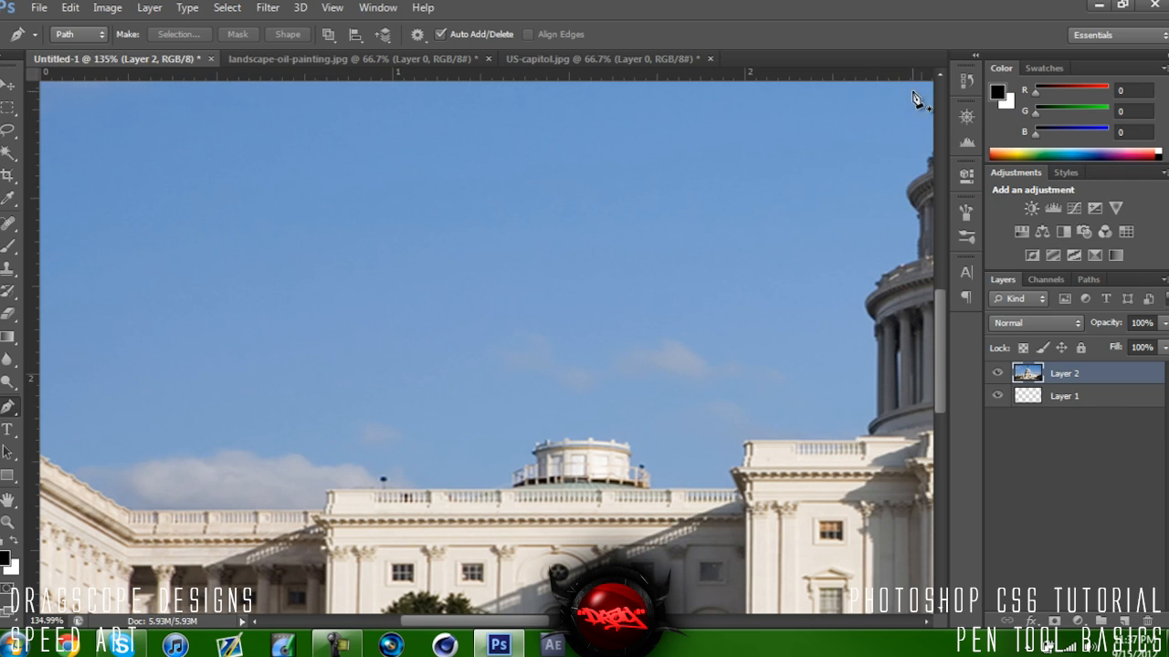
mouse_move(48, 468)
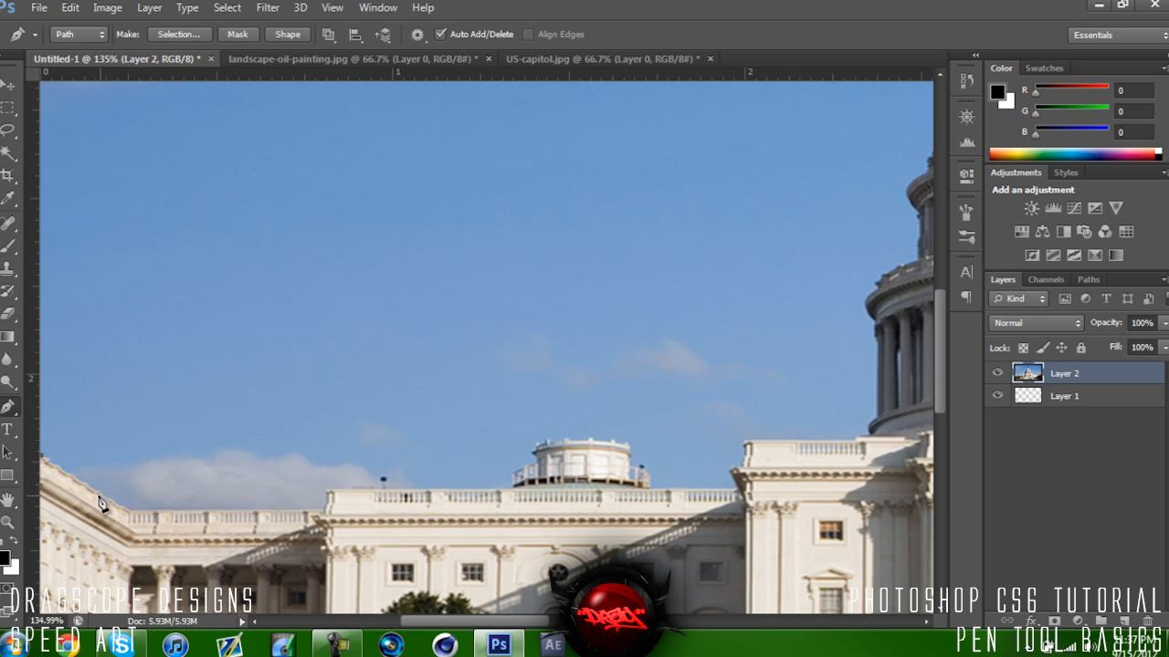
mouse_move(132, 521)
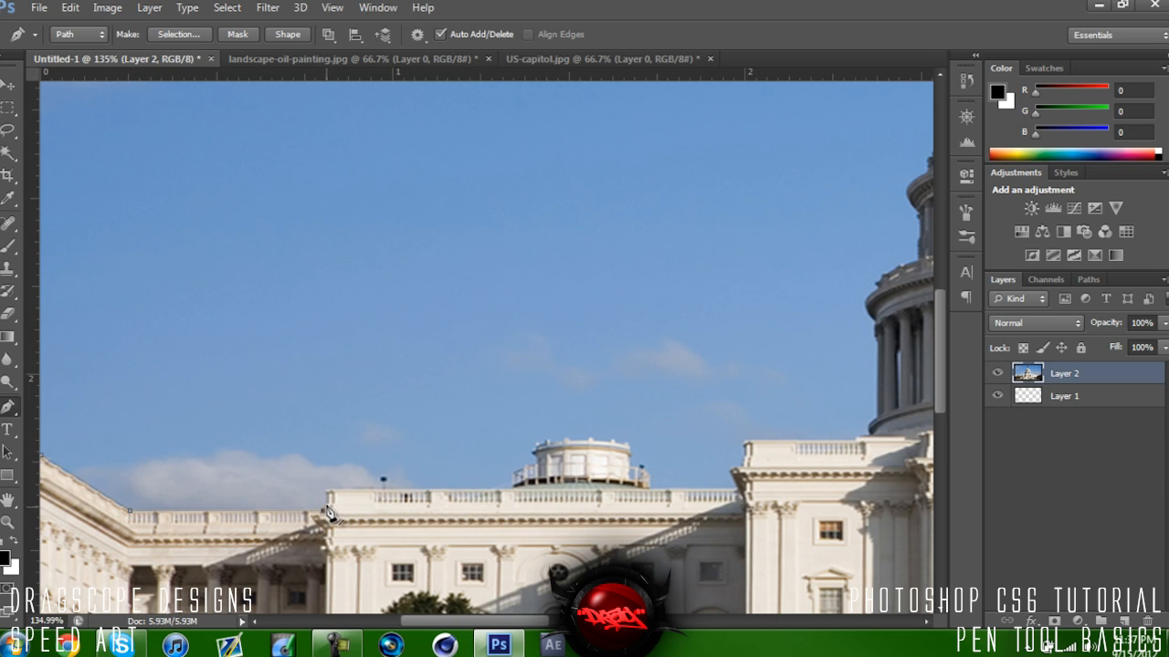
mouse_move(404, 542)
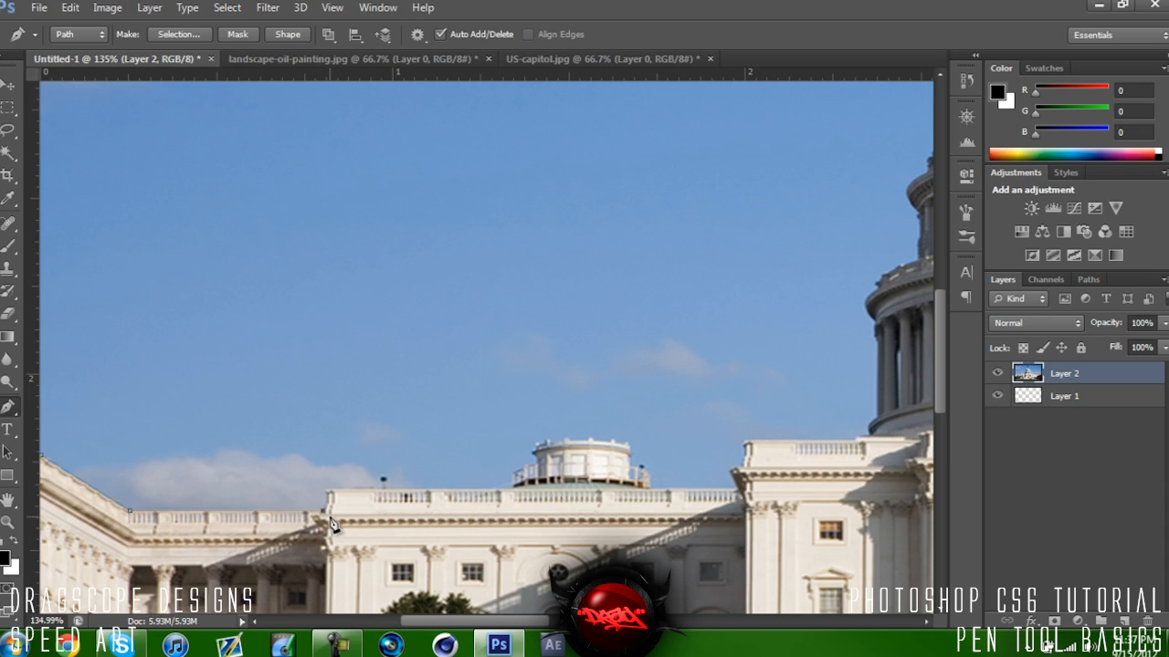
mouse_move(332, 500)
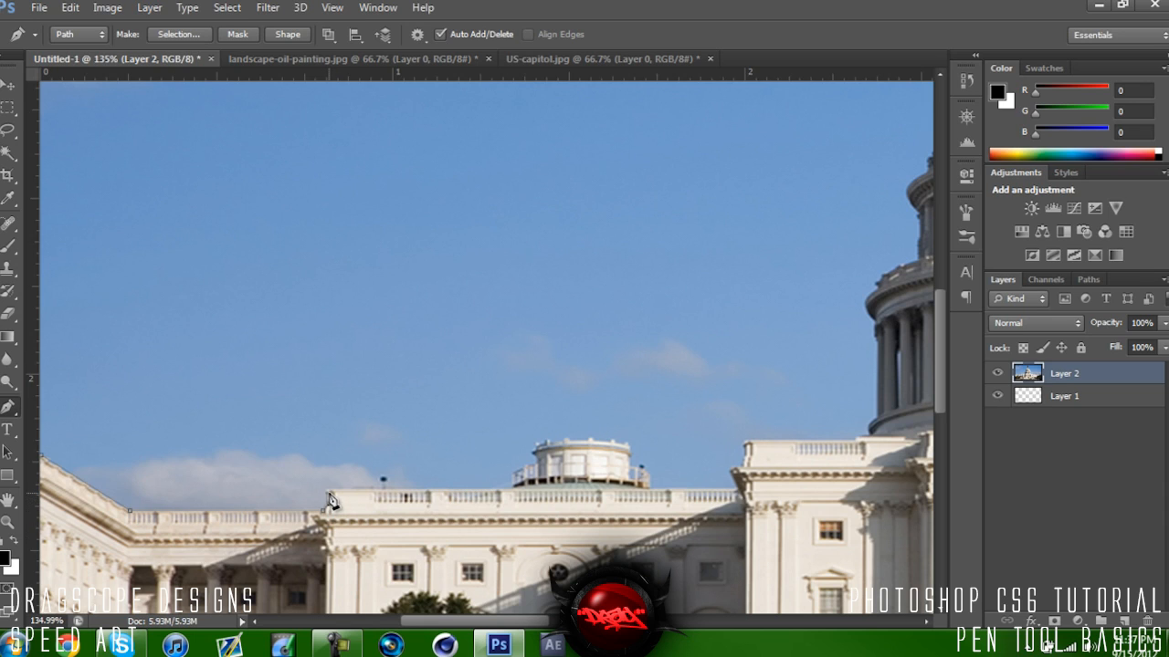
mouse_move(664, 507)
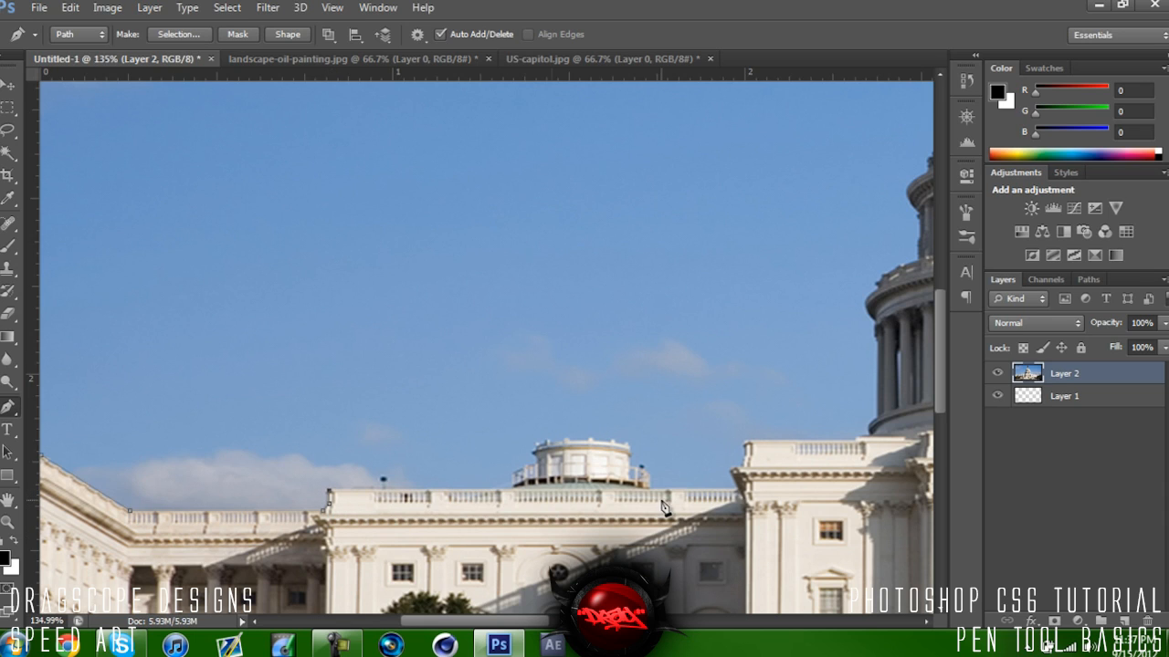
mouse_move(740, 499)
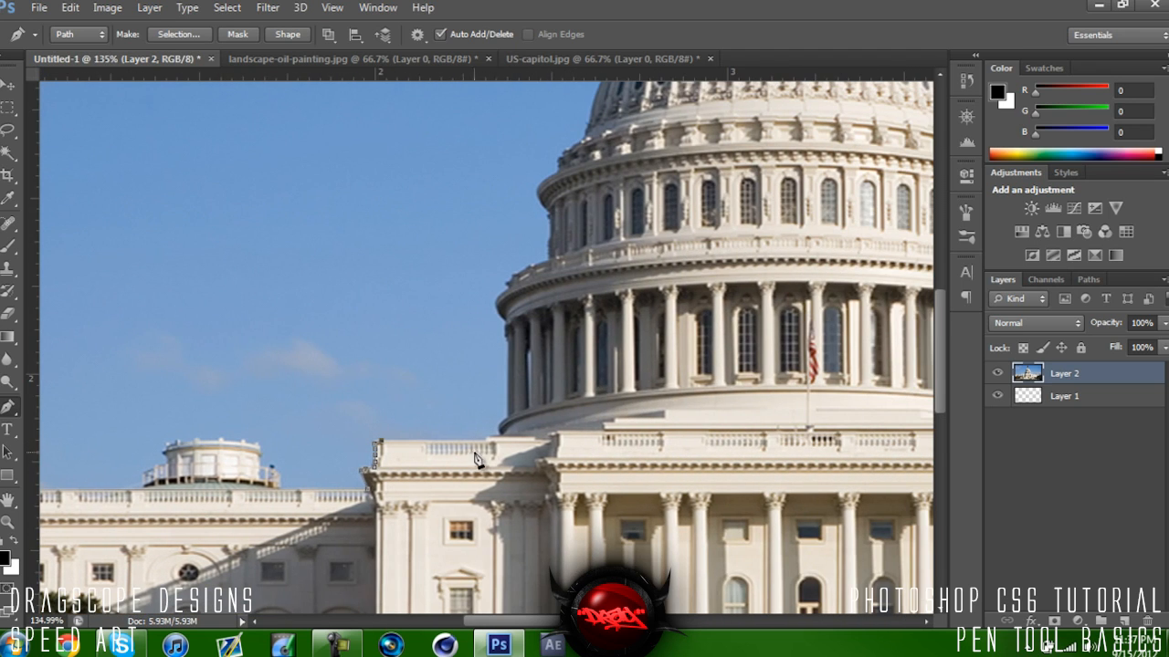
Step: Place Pen anchors along the rooftop edge, dome's left edge and colonnade base
click(487, 447)
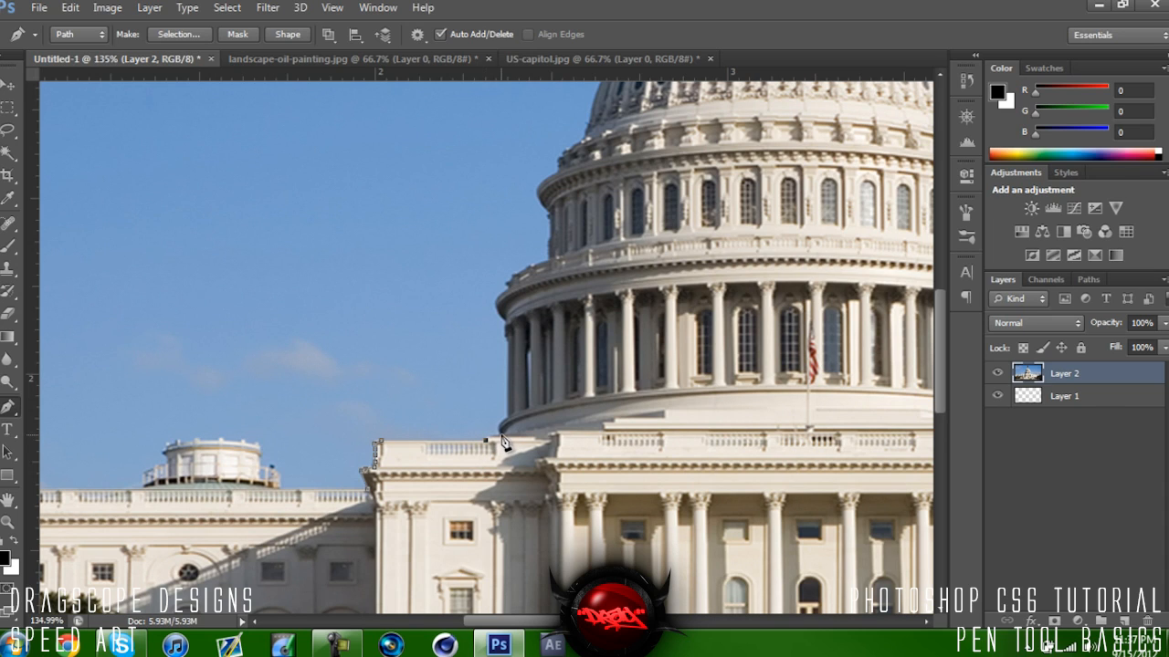
mouse_move(502, 445)
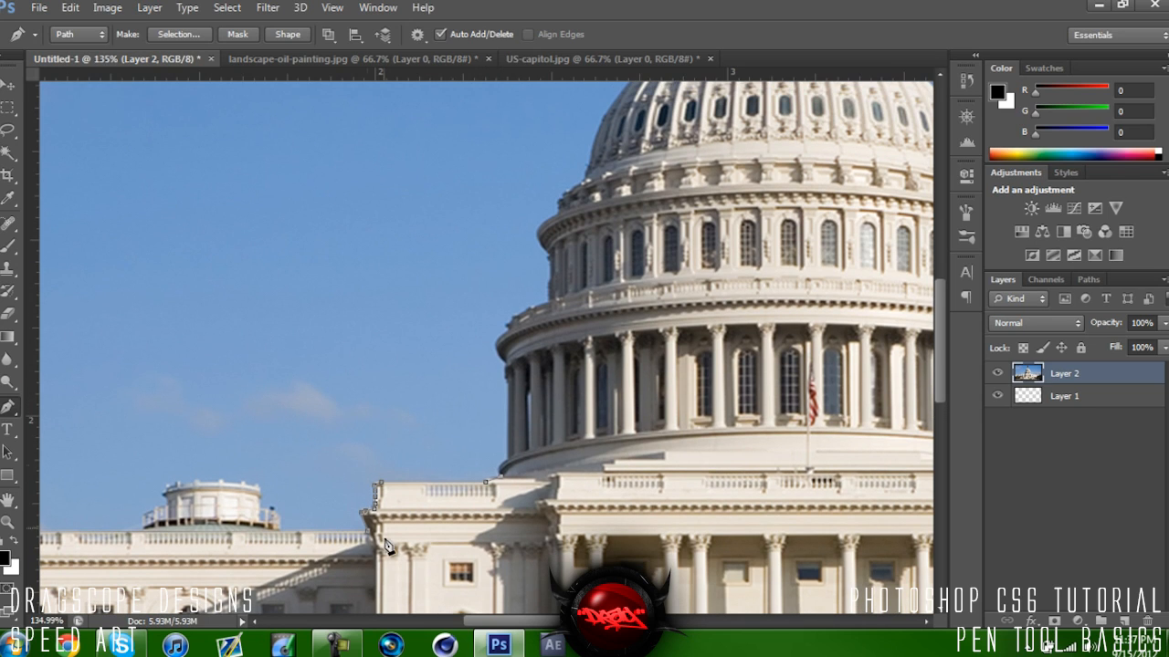
mouse_move(507, 493)
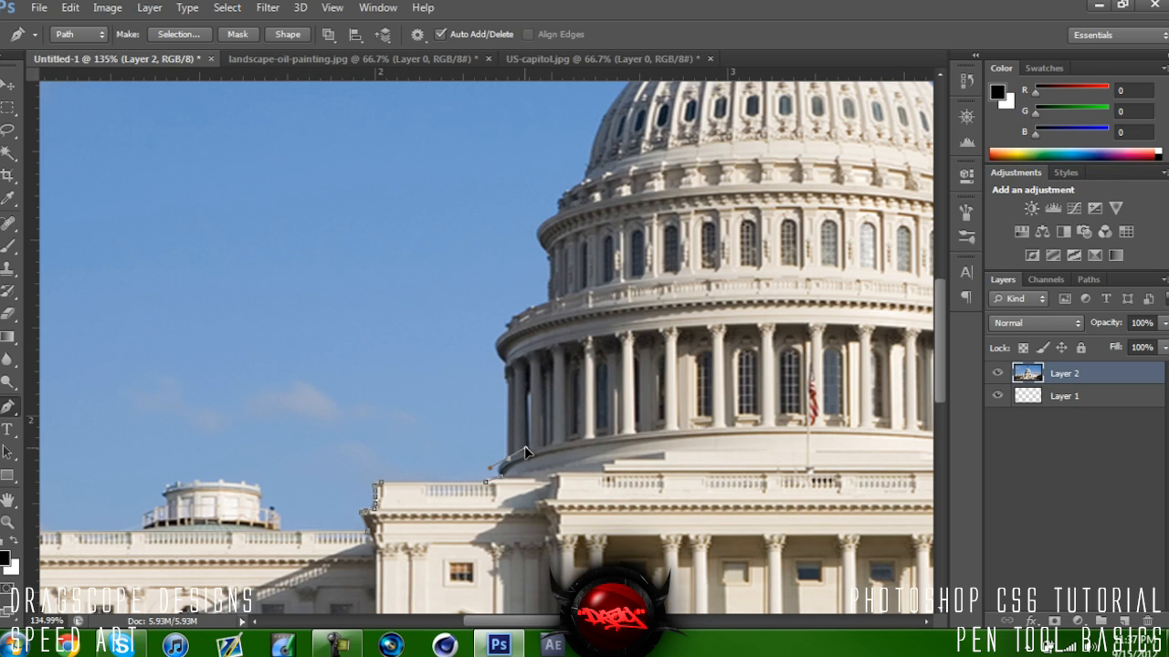
mouse_move(530, 456)
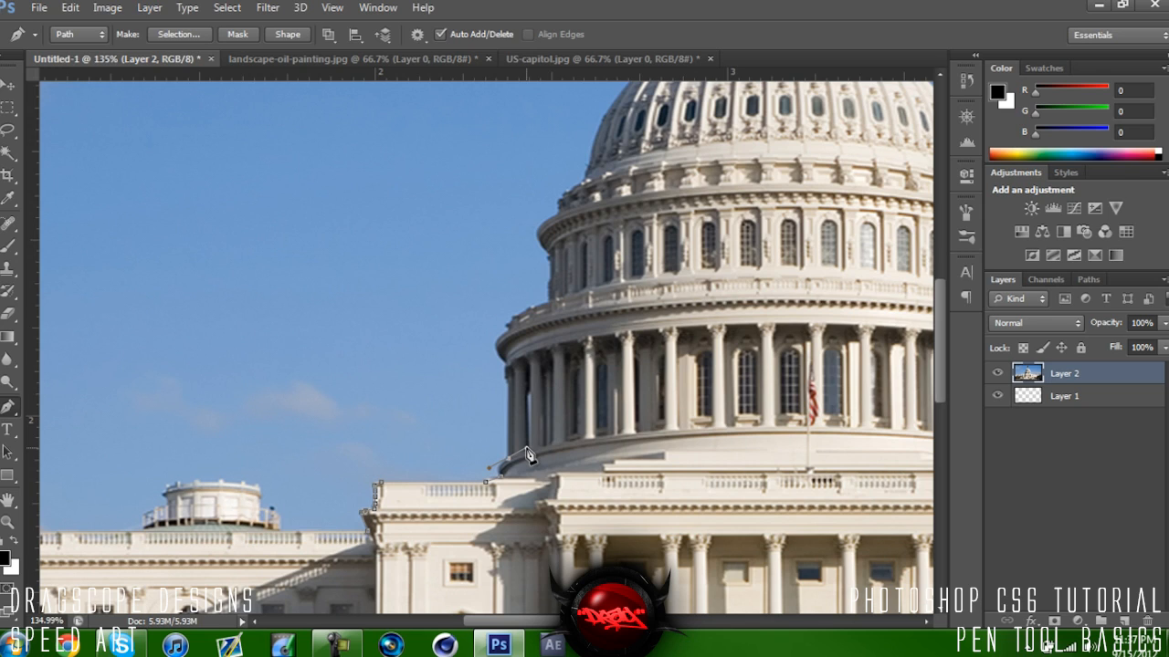
mouse_move(563, 448)
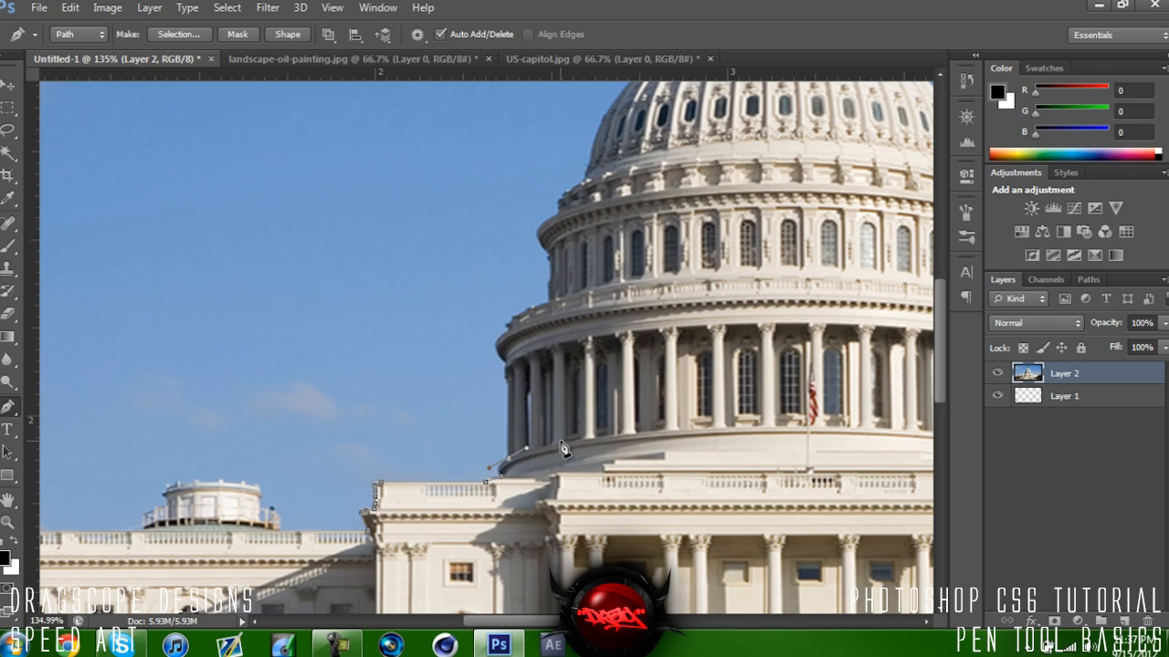
mouse_move(593, 359)
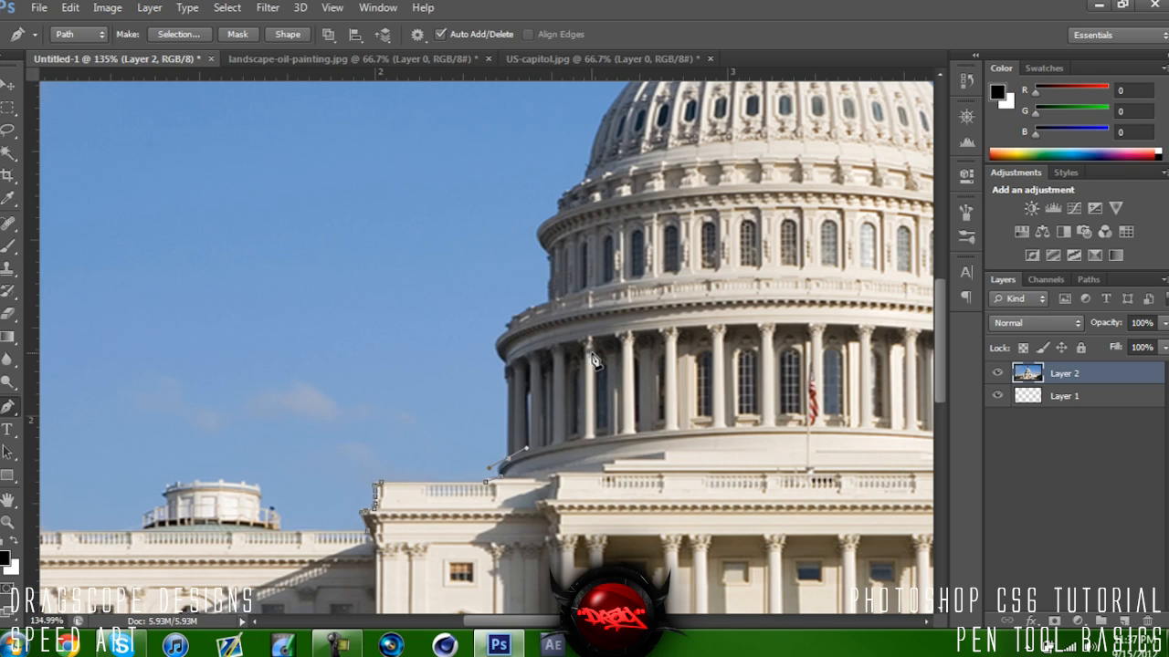
mouse_move(550, 278)
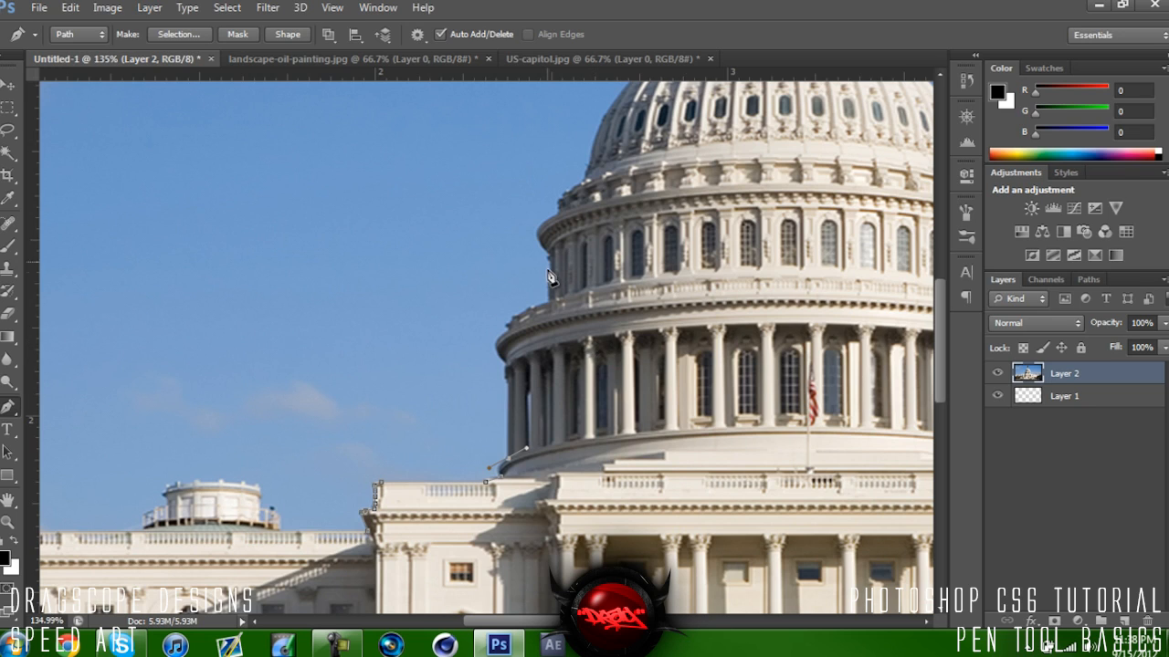
click(548, 265)
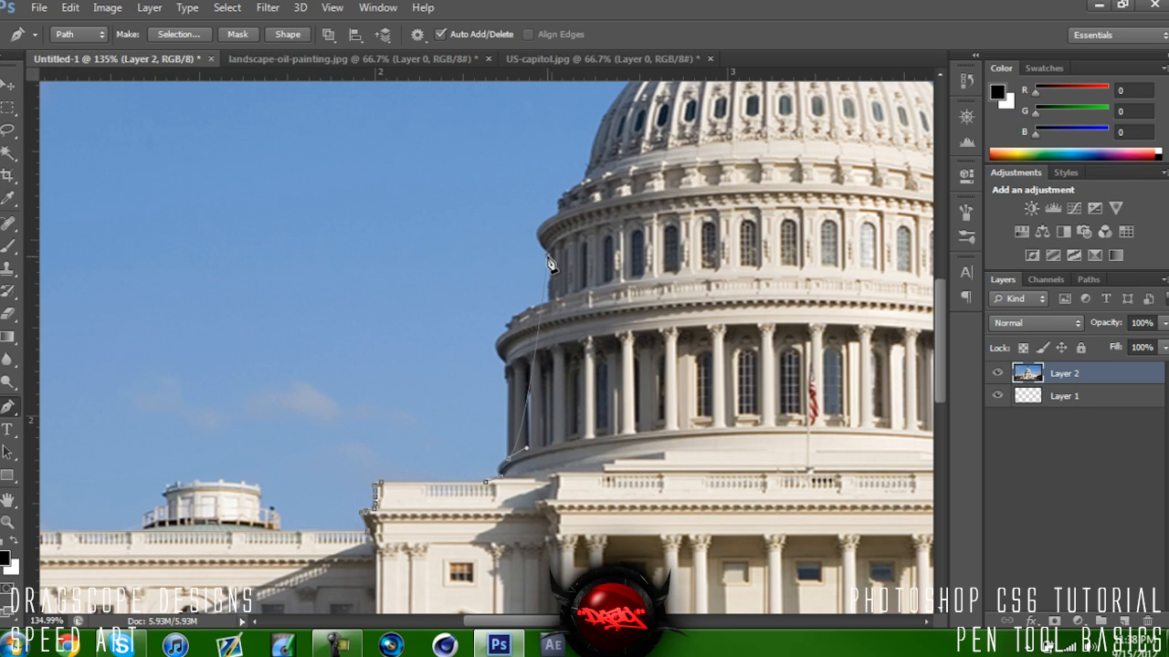
mouse_move(727, 226)
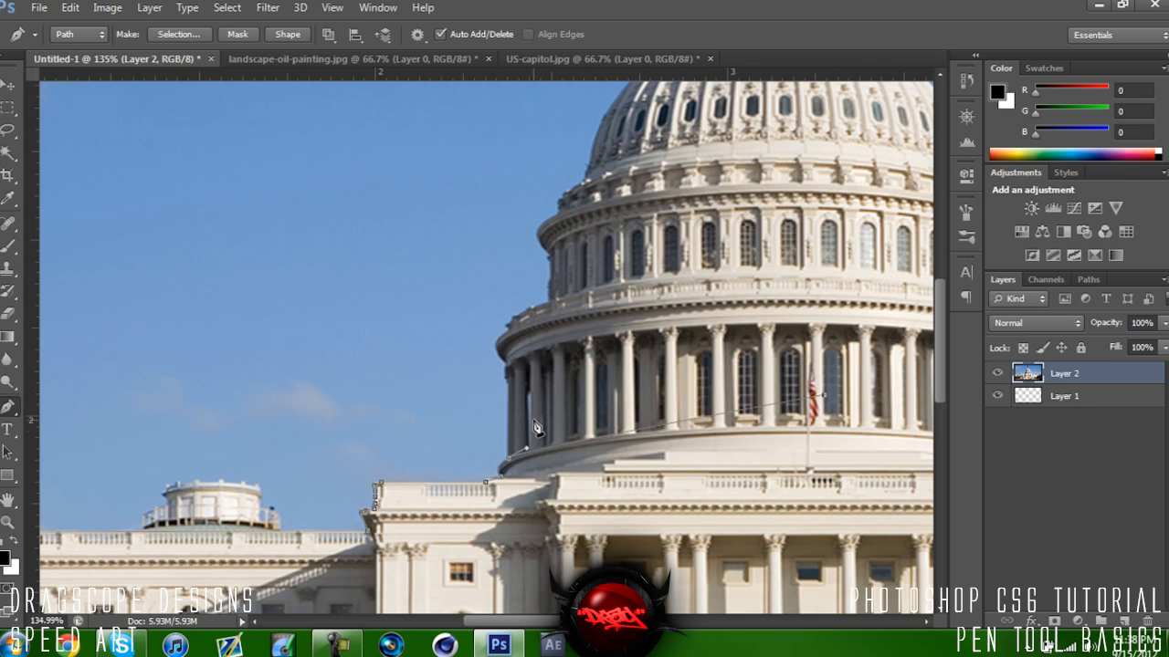
click(648, 470)
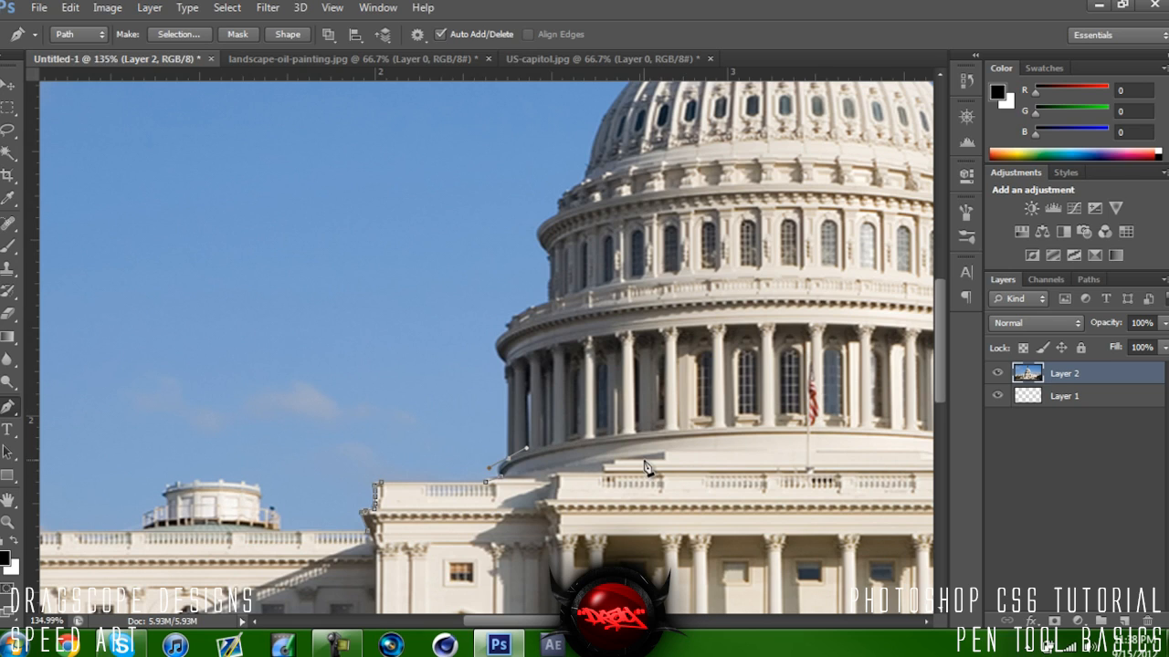
mouse_move(579, 475)
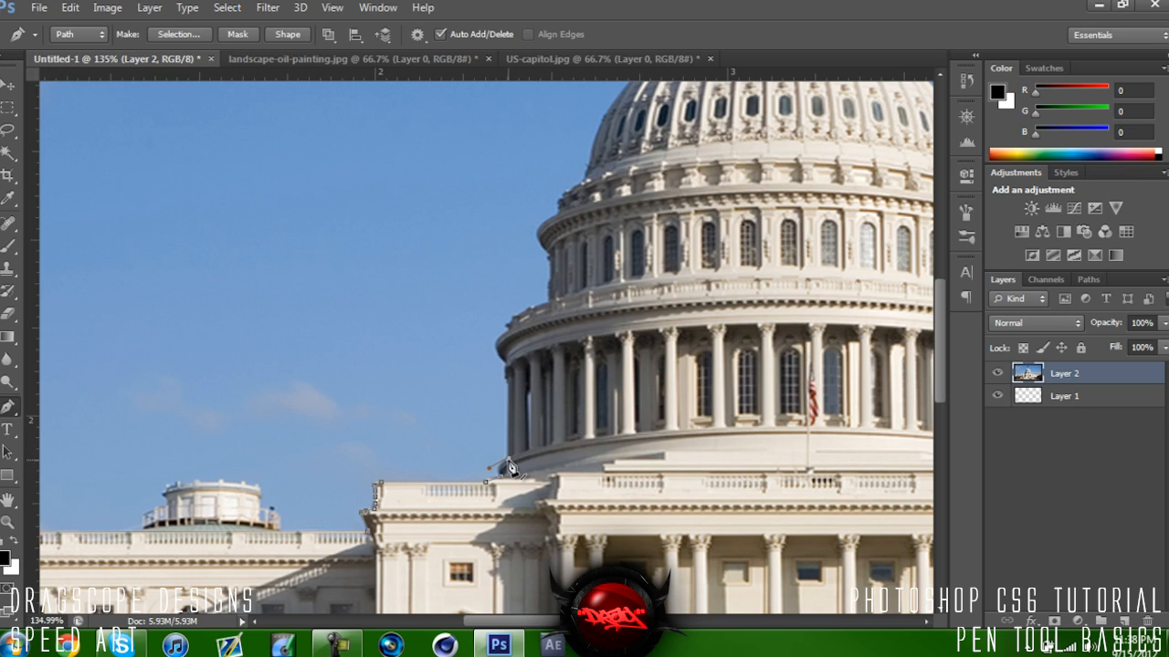
mouse_move(513, 394)
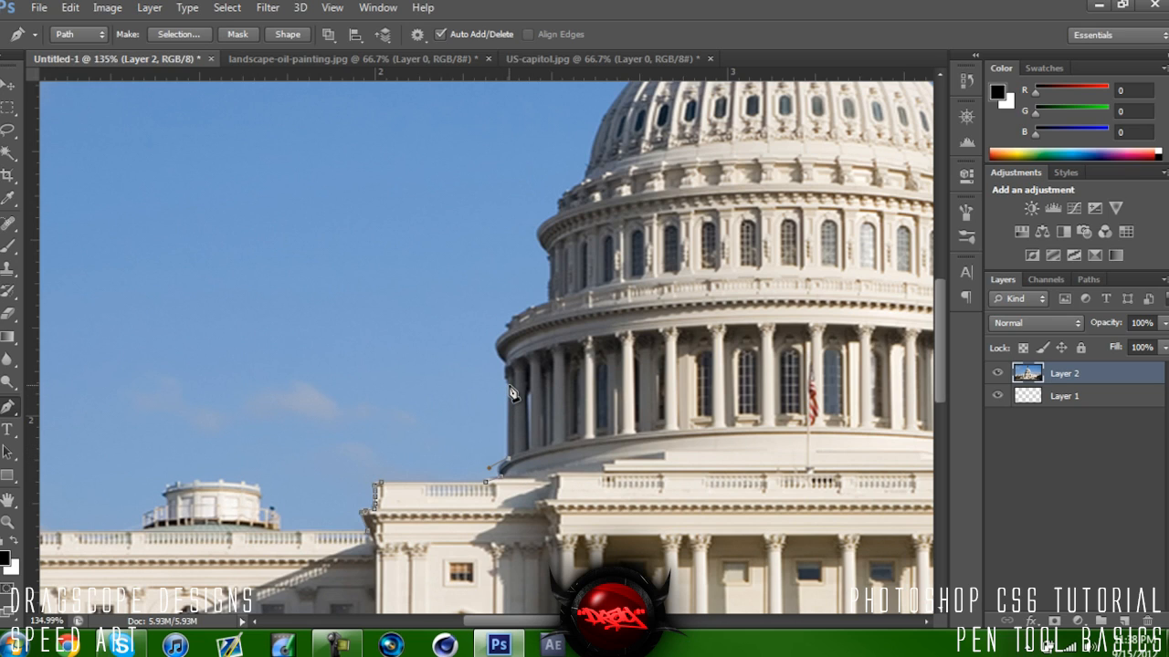
mouse_move(525, 381)
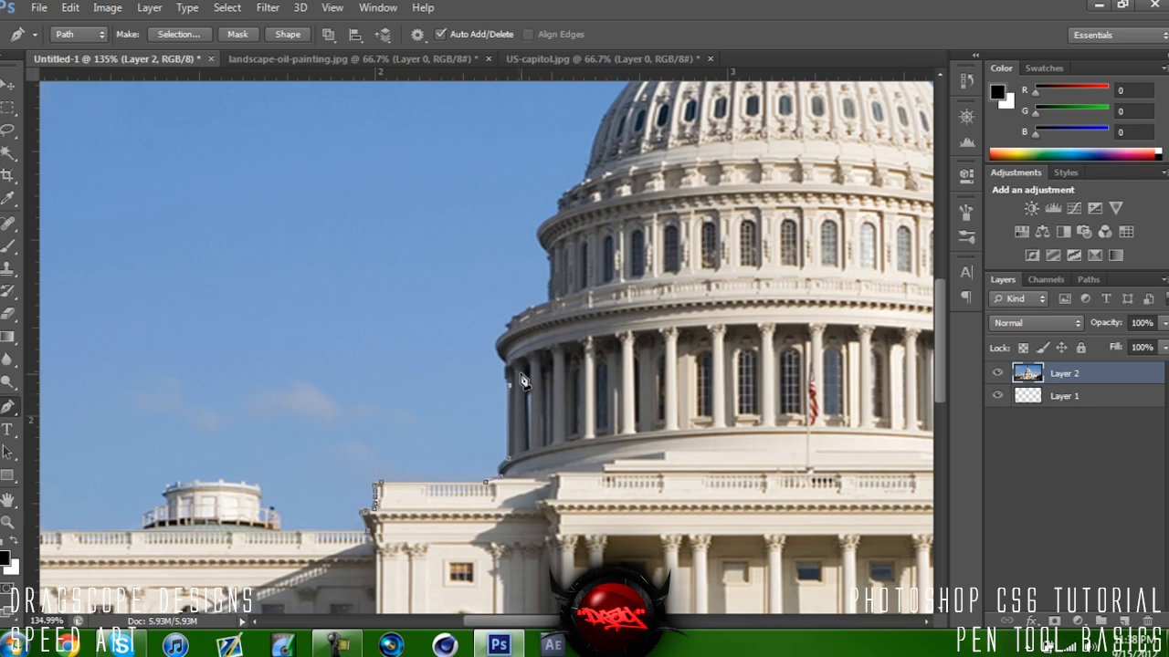
mouse_move(512, 370)
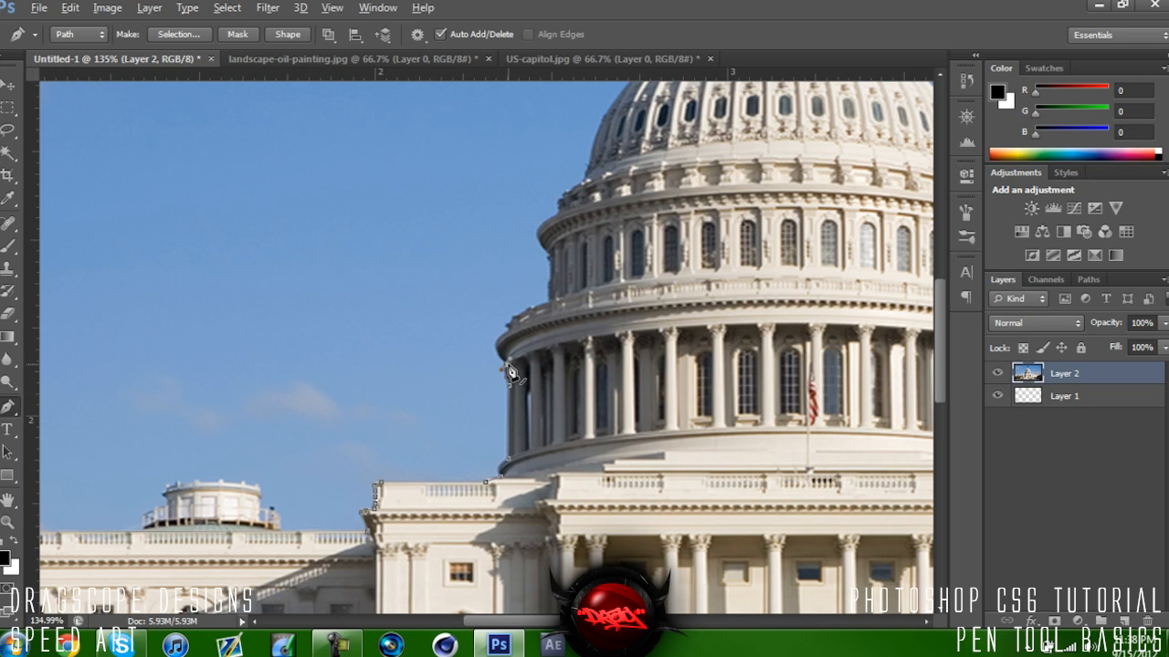
mouse_move(514, 338)
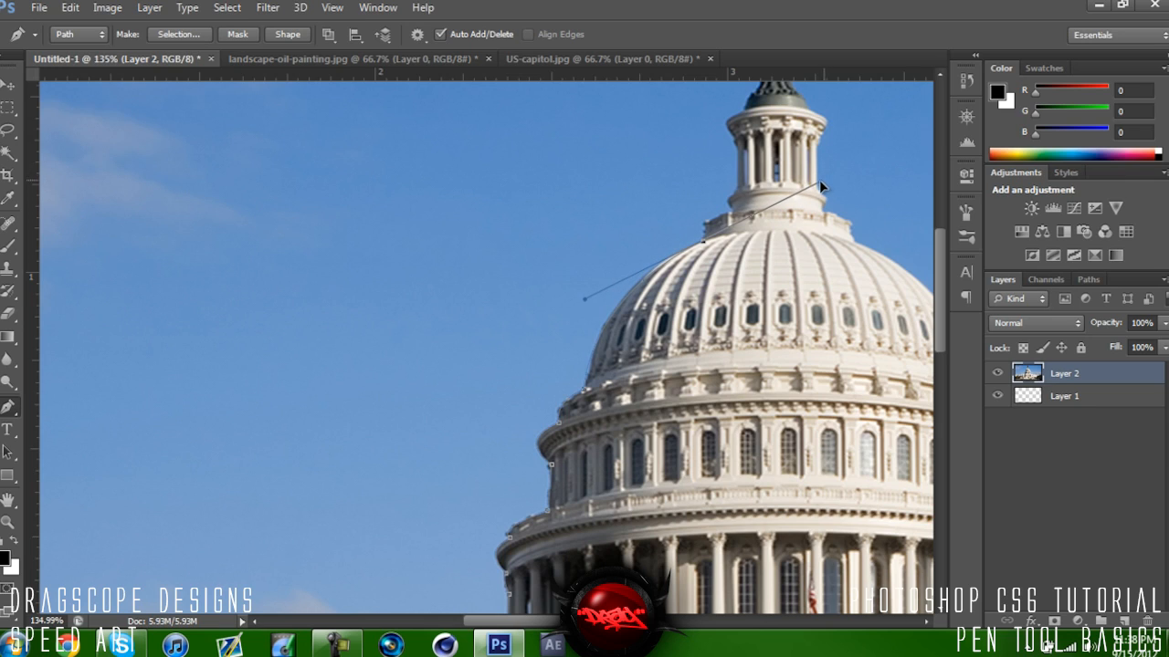
Step: Drag a curved Pen anchor along the dome's outline toward the lantern
drag(819, 187, 813, 199)
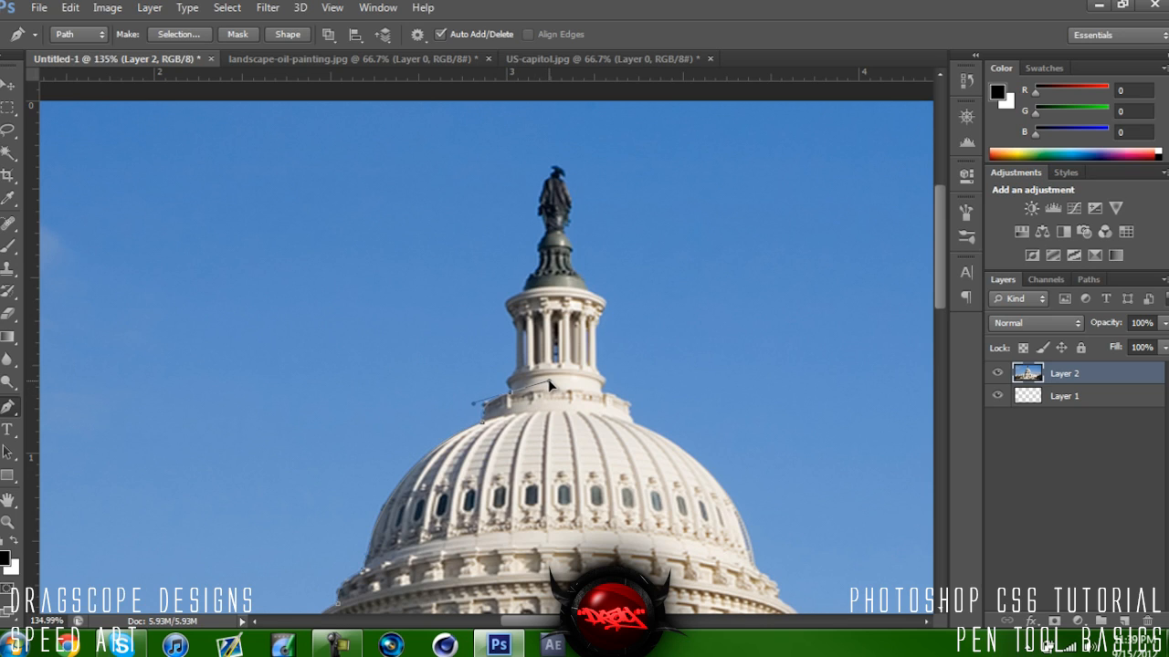
mouse_move(519, 382)
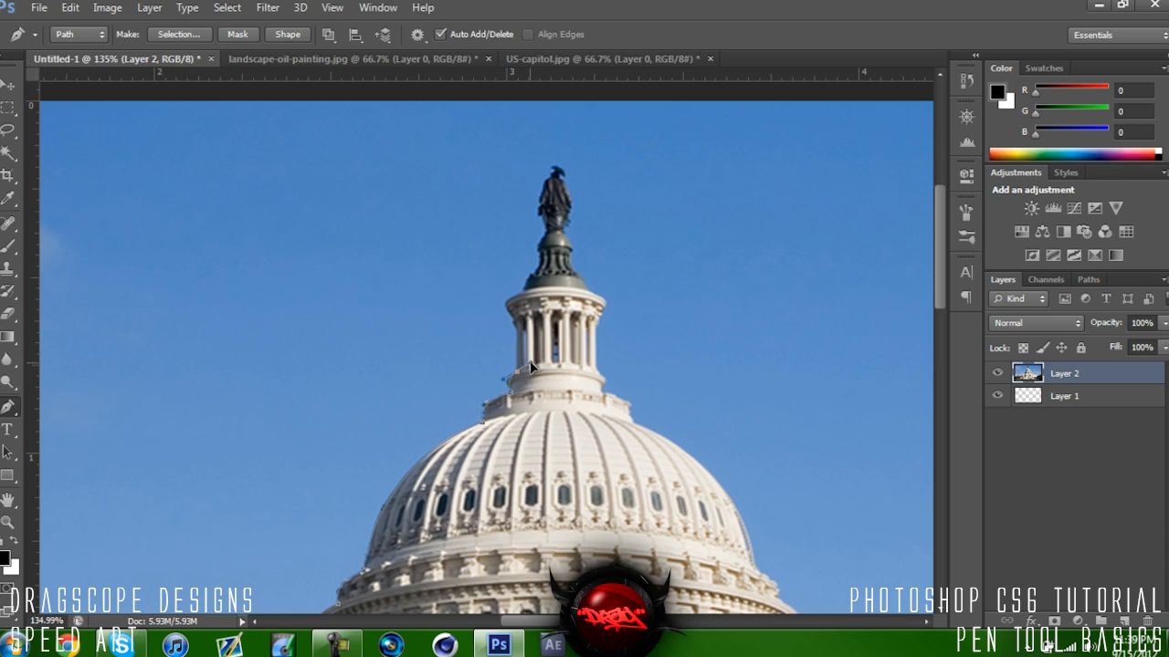
mouse_move(519, 366)
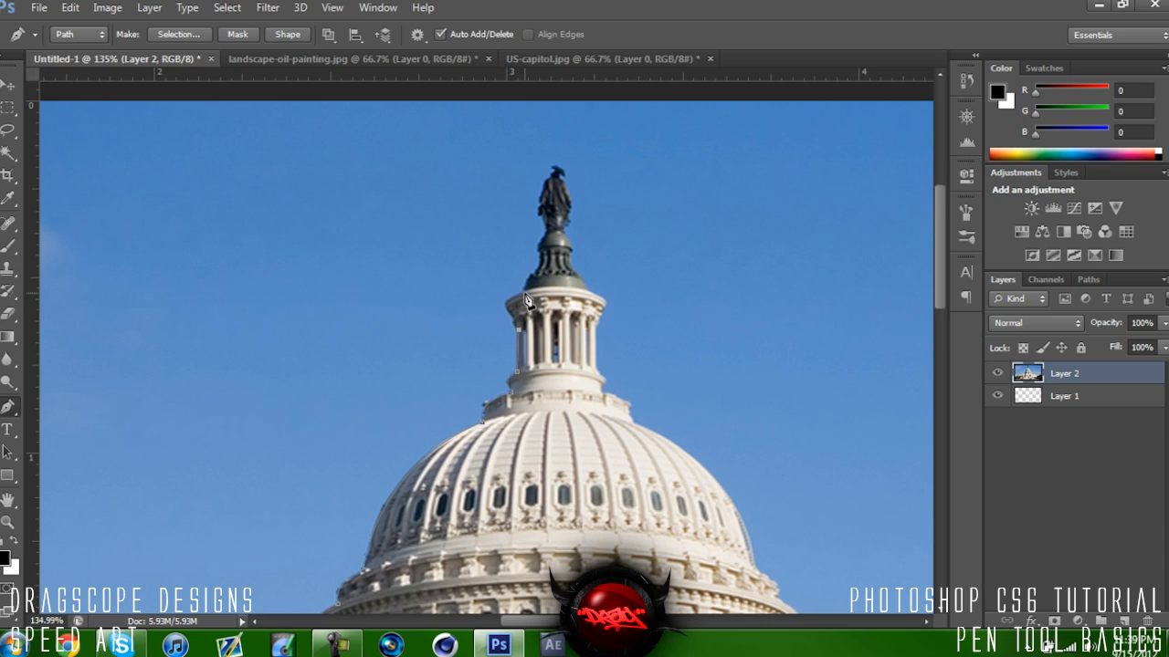
Step: Curve the path around the lantern's top and place an anchor beside the statue
drag(516, 306, 564, 285)
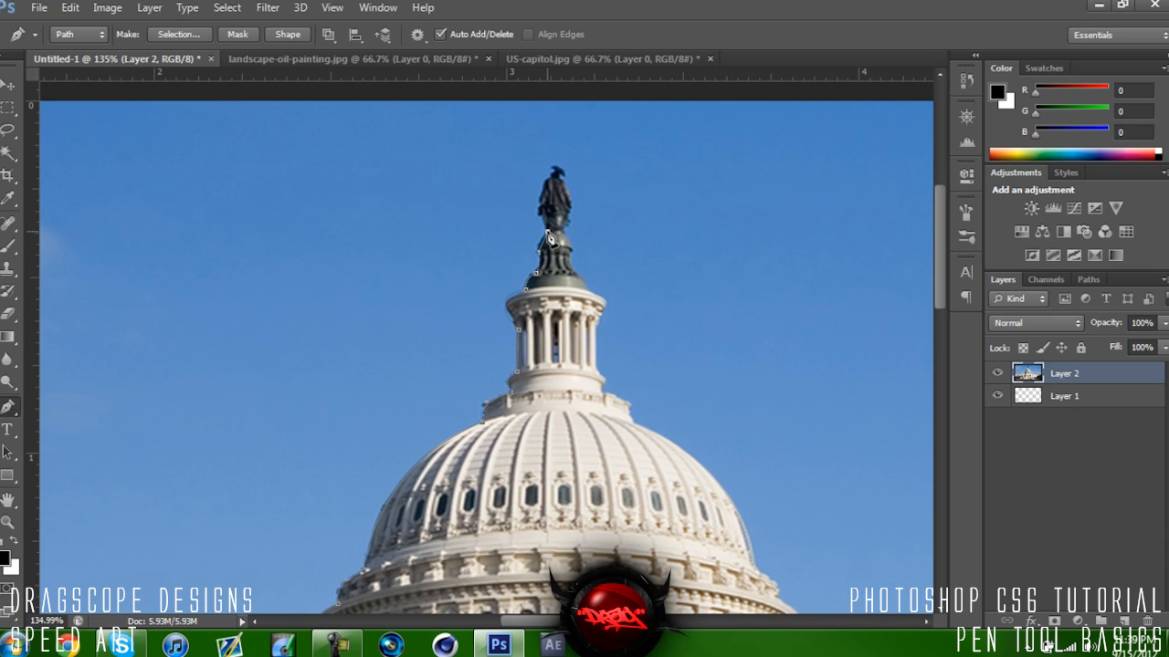
mouse_move(542, 203)
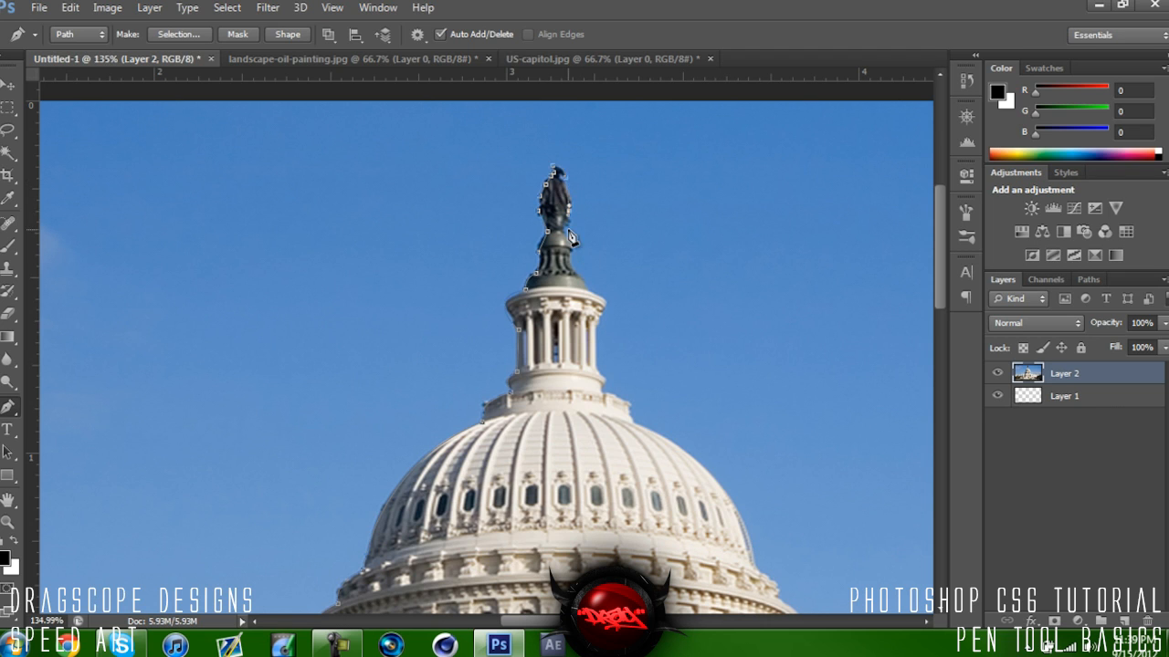
click(785, 530)
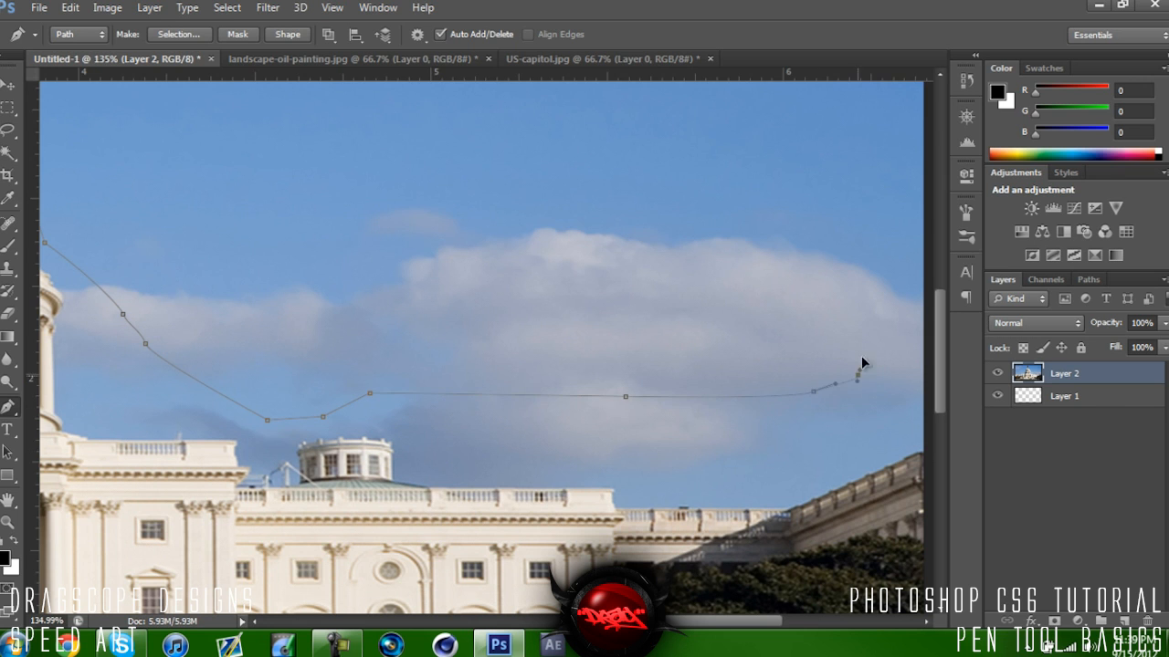
Step: Zoom out and place a Pen anchor outside the image above the sky
scroll(down, 3)
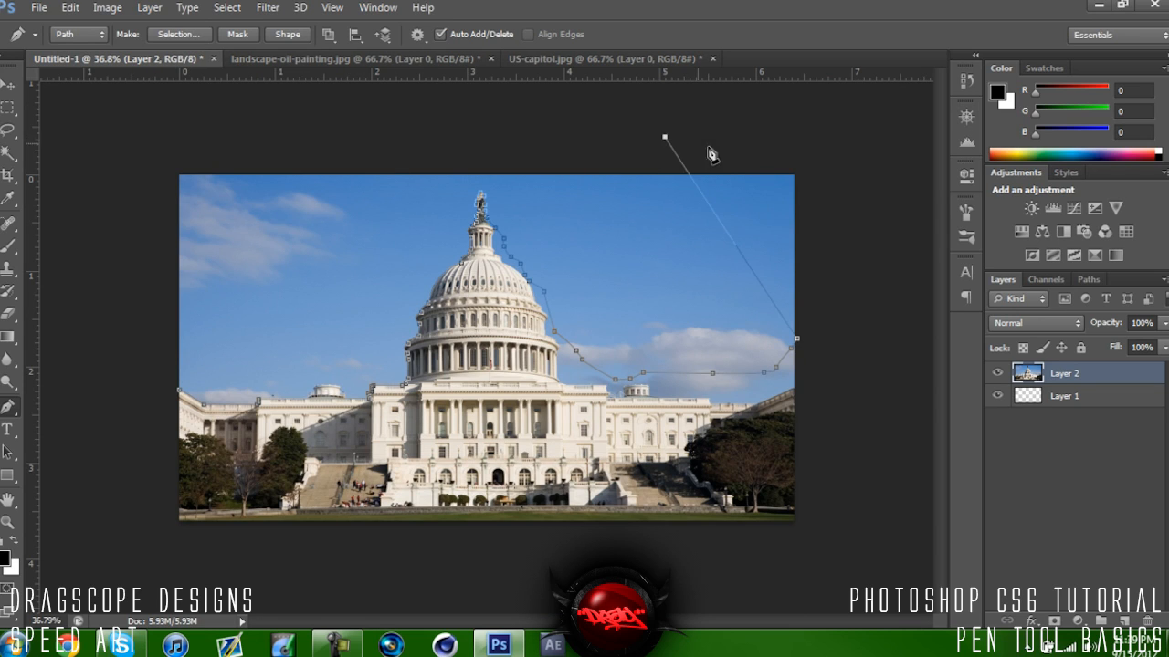
click(132, 320)
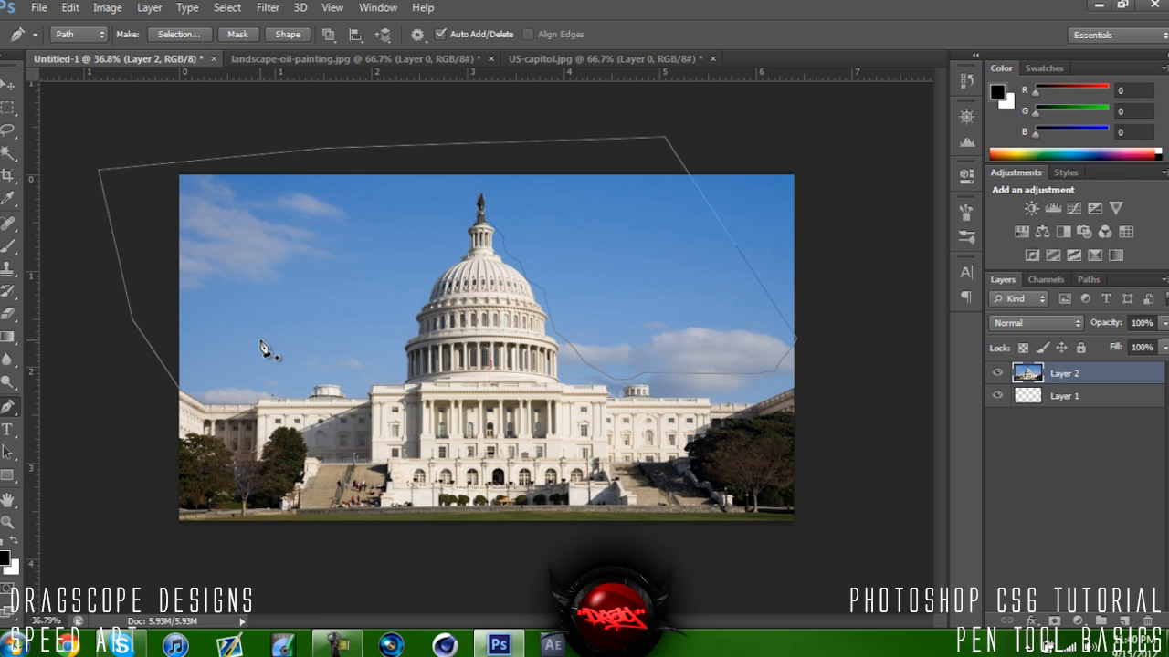
mouse_move(182, 399)
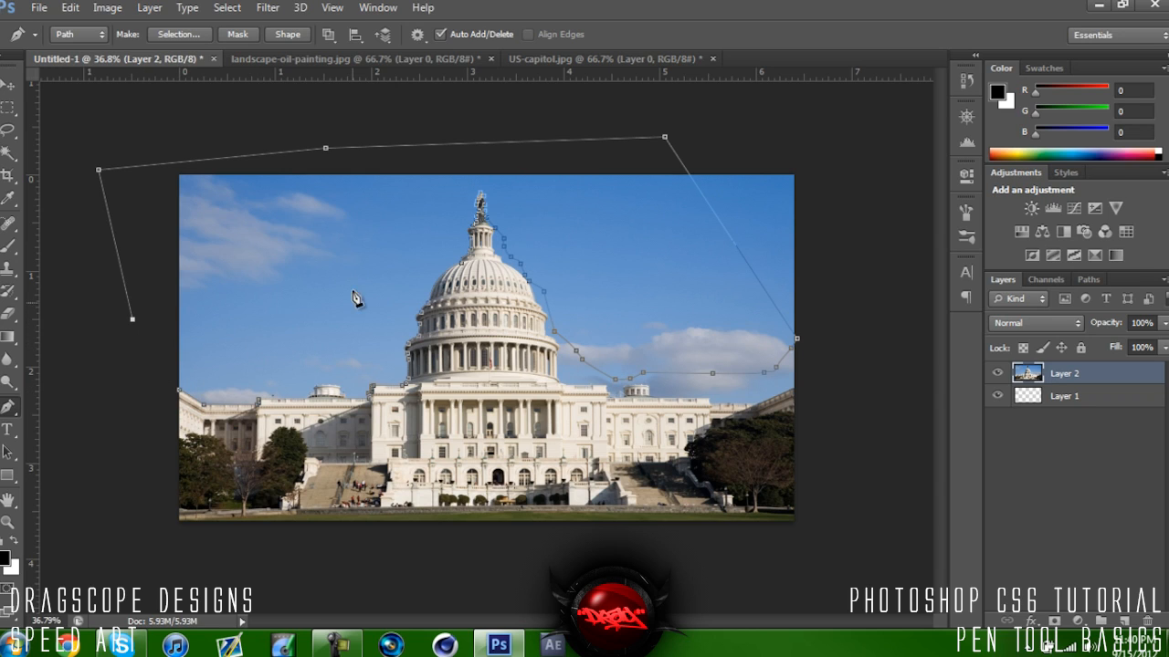
mouse_move(187, 402)
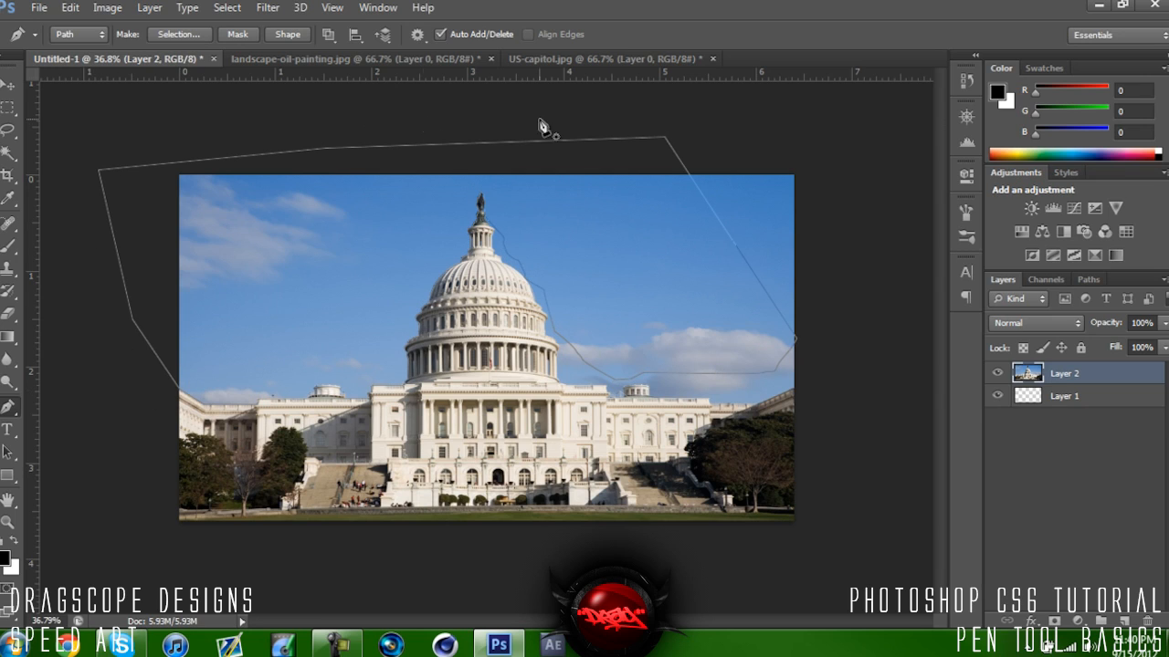
mouse_move(384, 247)
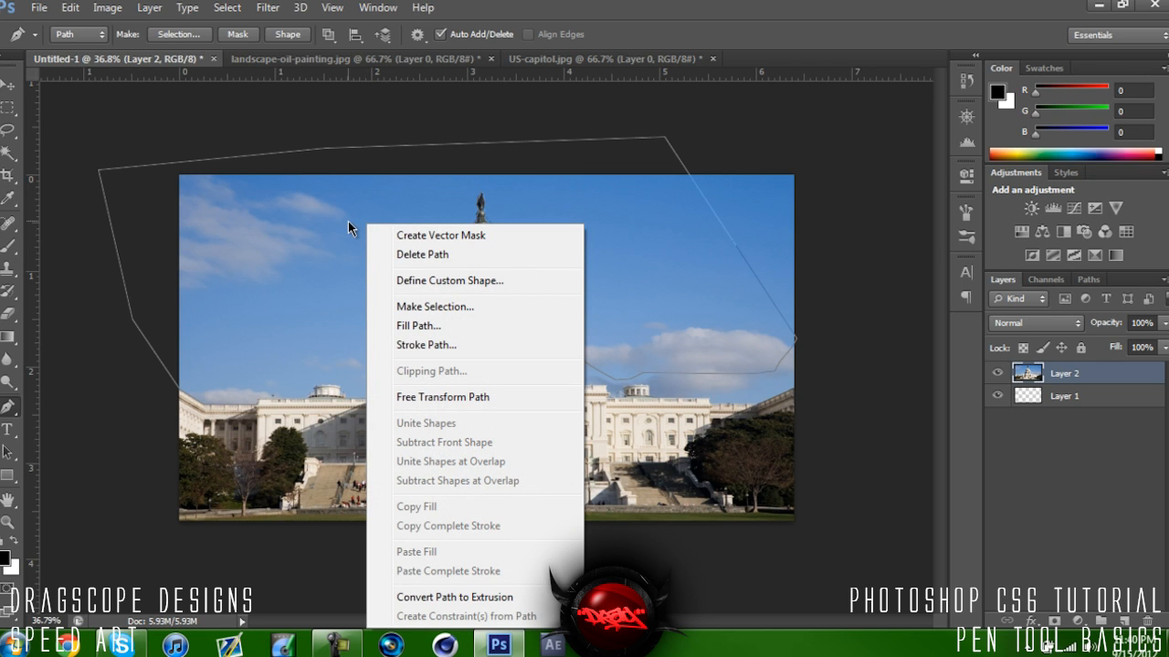
Step: Convert the closed path to a selection and delete the selected sky
click(434, 306)
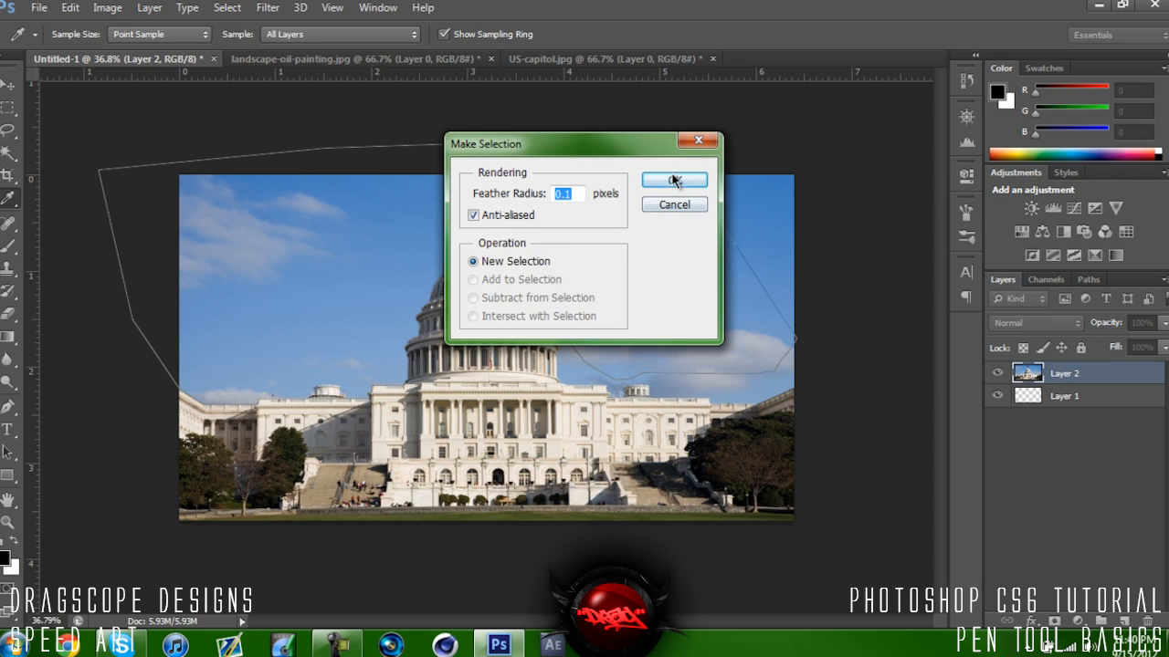
click(674, 180)
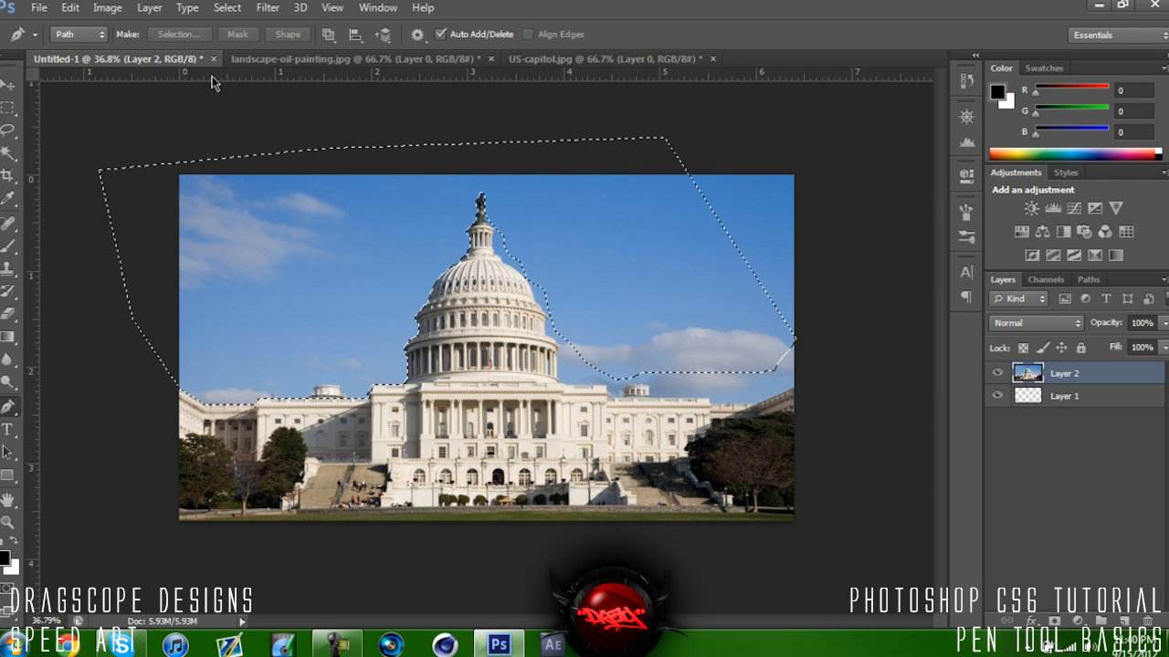
click(12, 82)
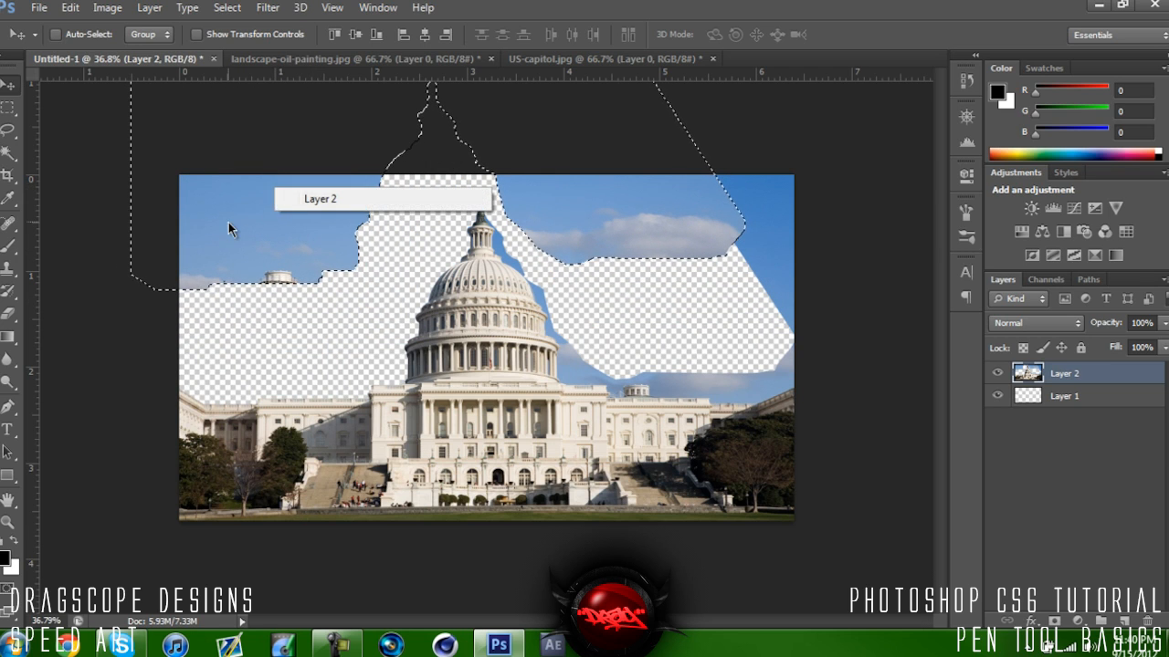
Step: Deselect to clear the marching ants, leaving the sky transparent
right_click(229, 228)
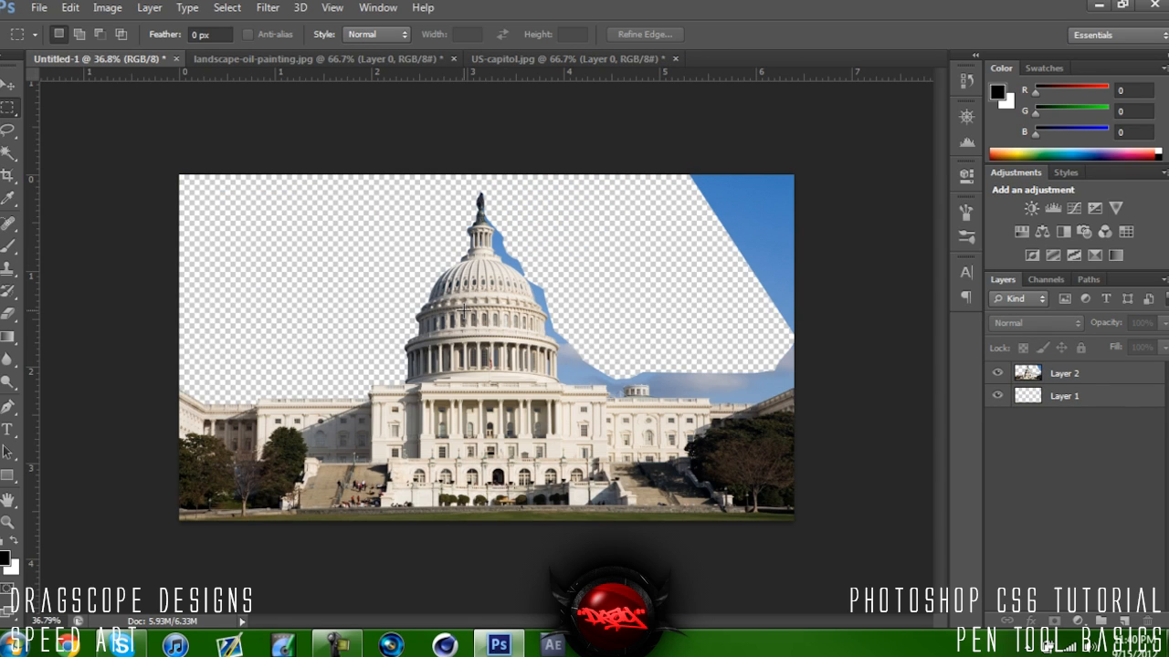
mouse_move(715, 393)
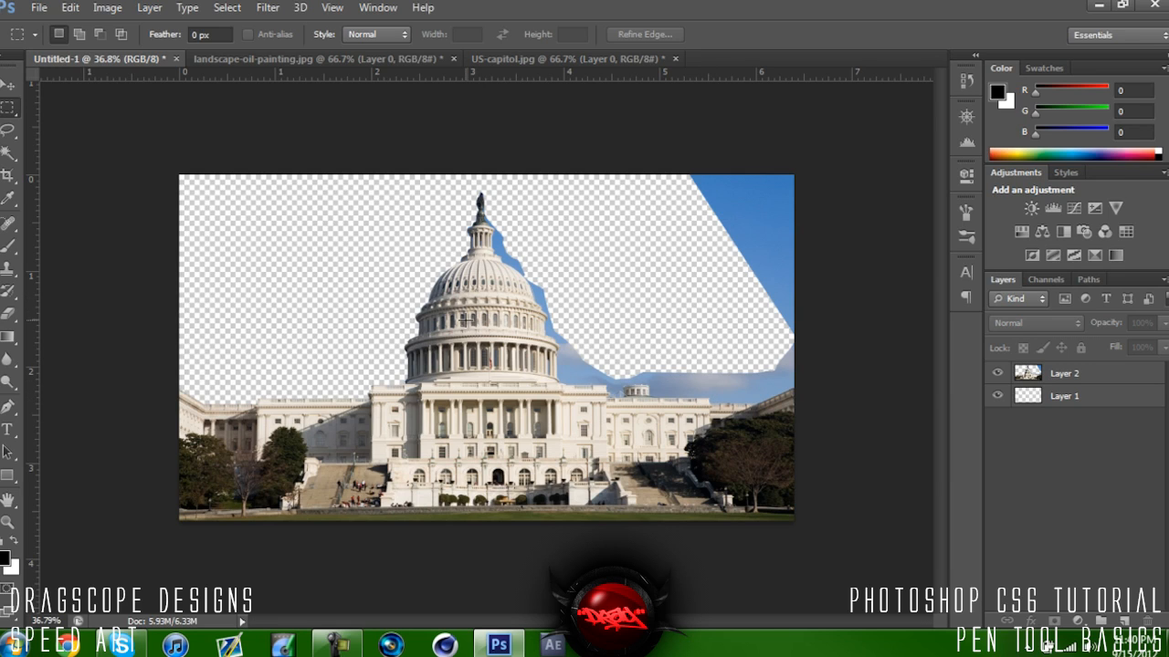
mouse_move(877, 307)
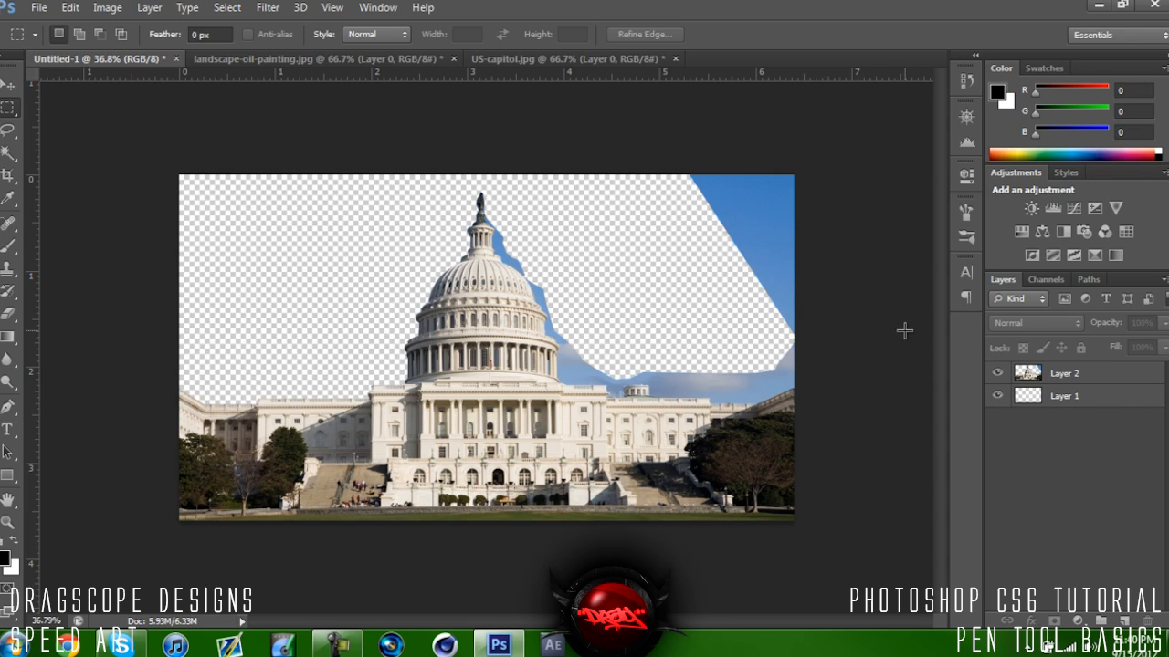
mouse_move(936, 336)
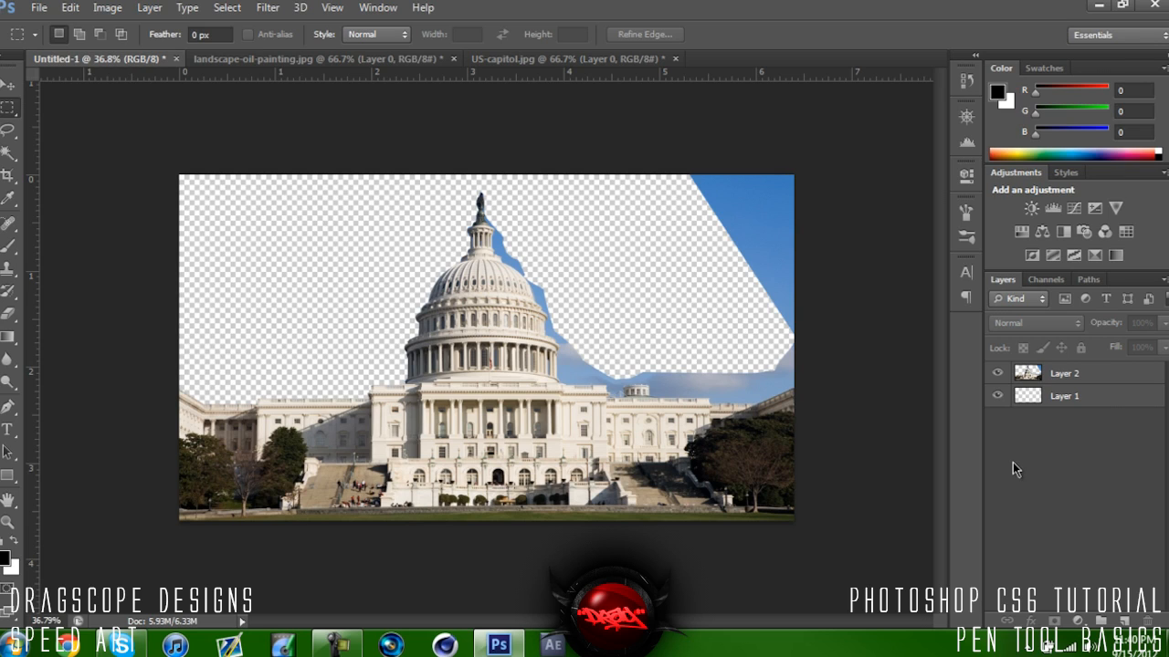
mouse_move(1022, 478)
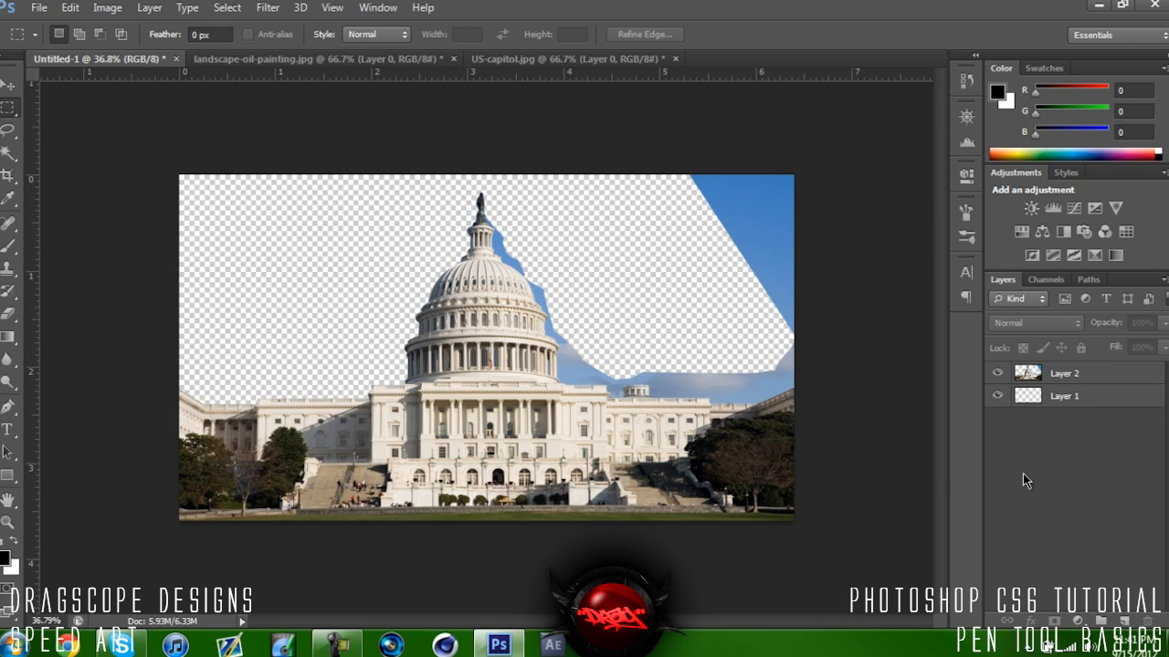
mouse_move(947, 304)
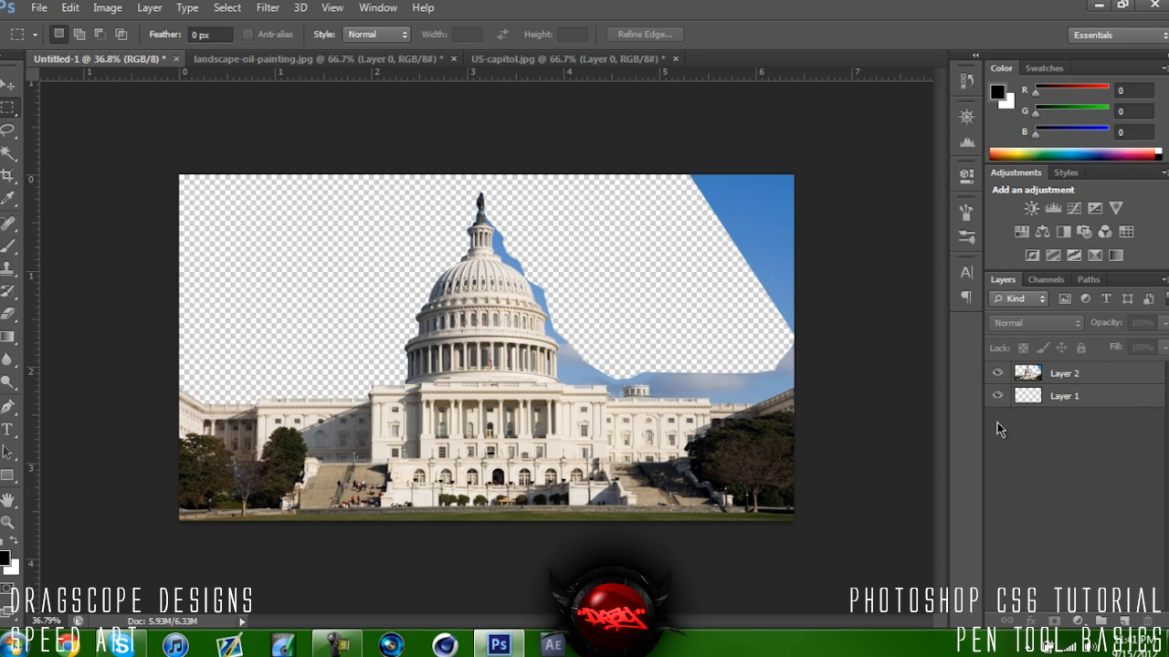
mouse_move(1024, 421)
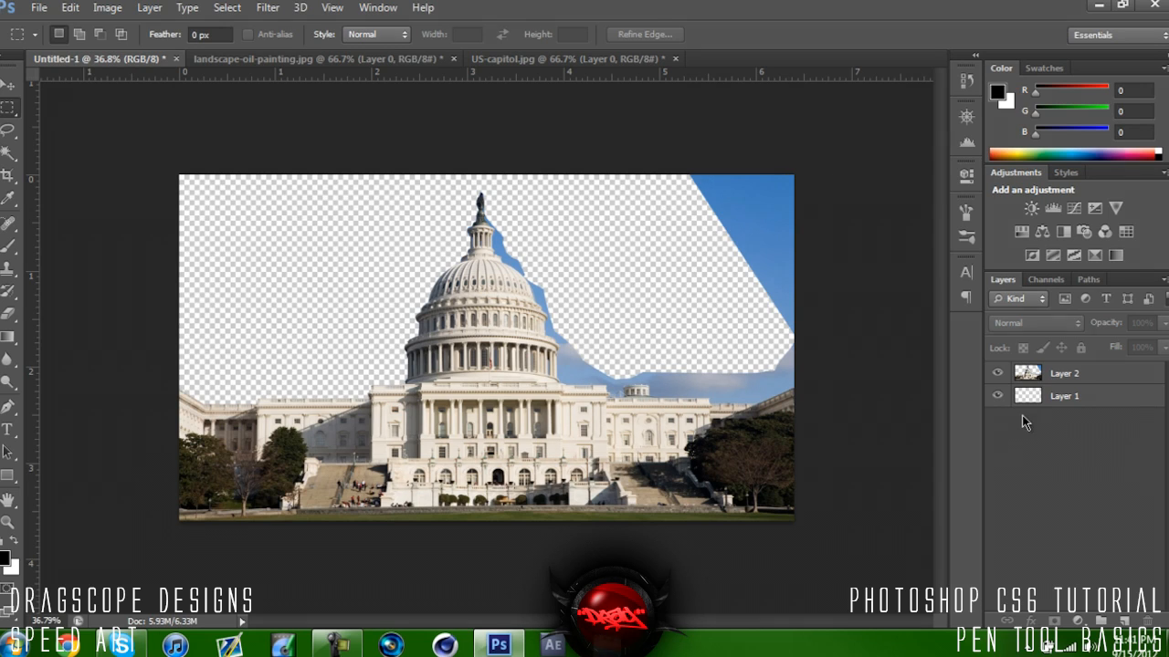